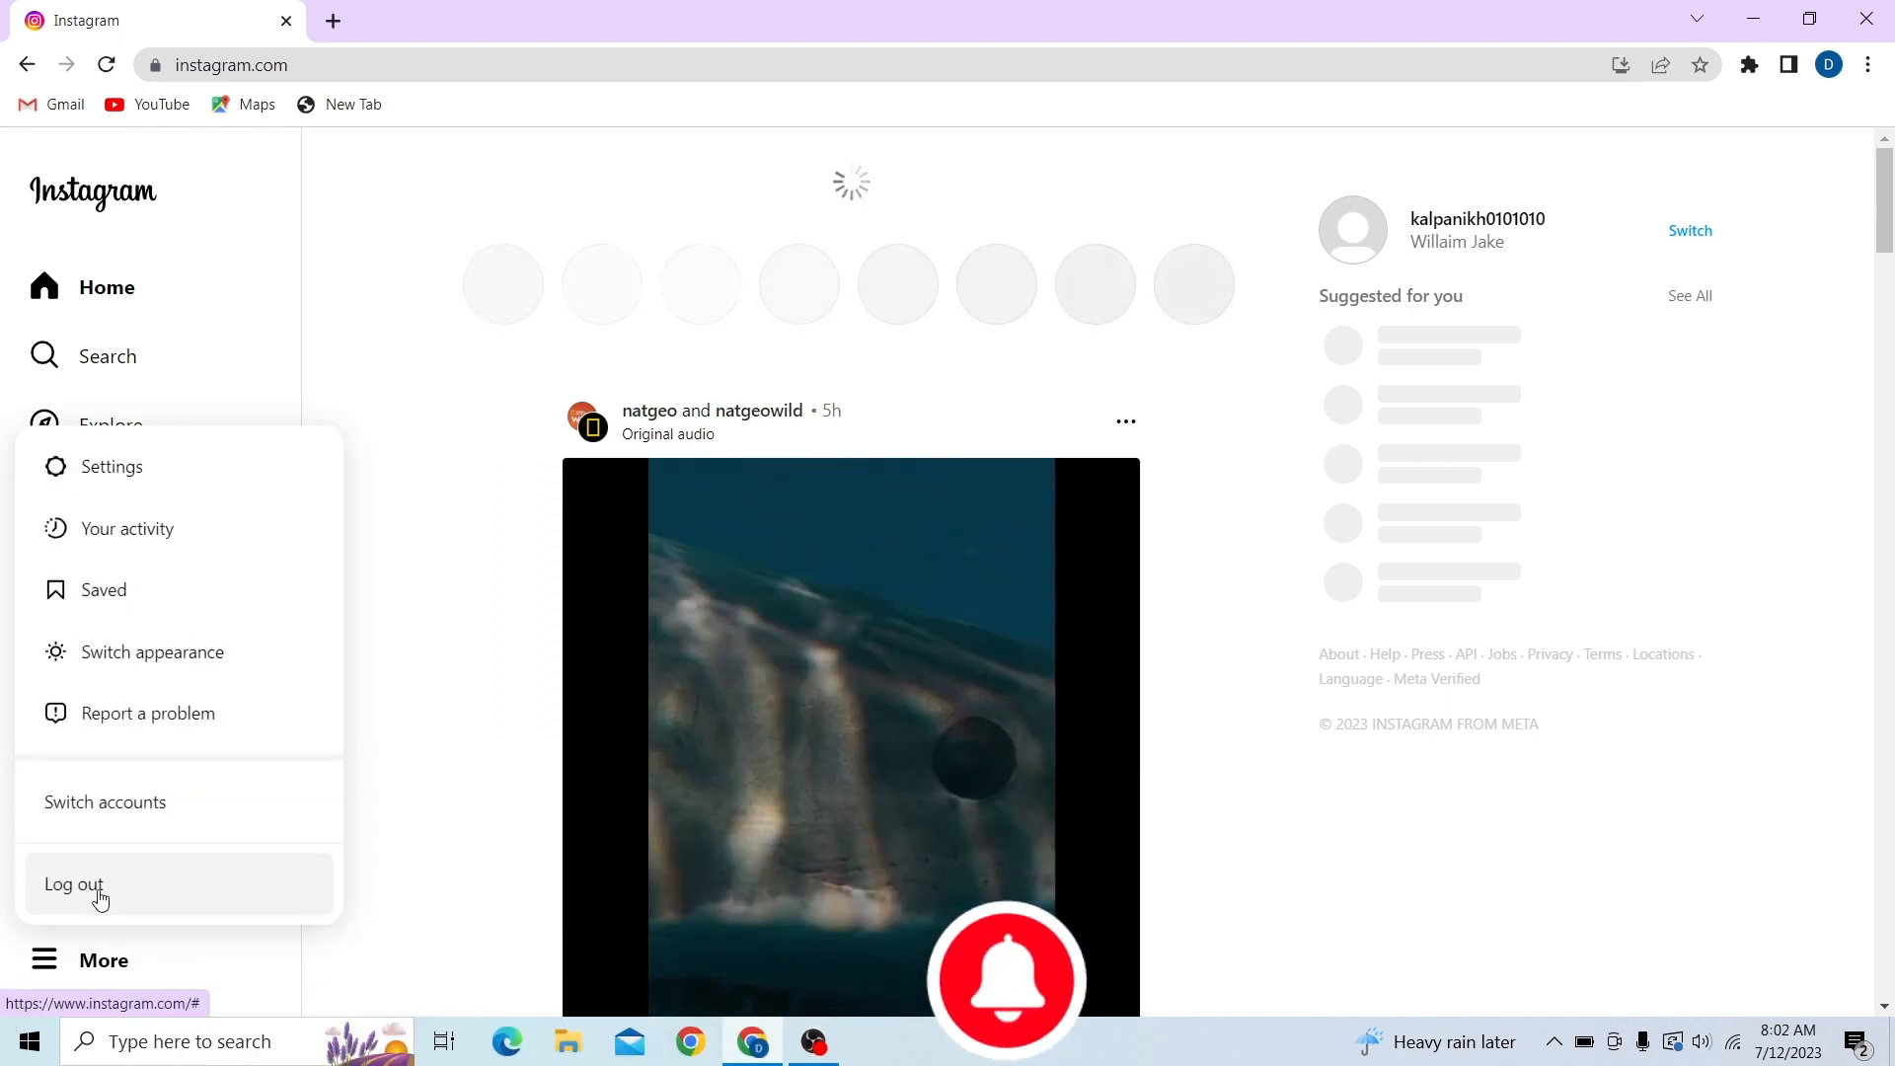
# Log out of the current Instagram account from the More menu.
pyautogui.click(72, 883)
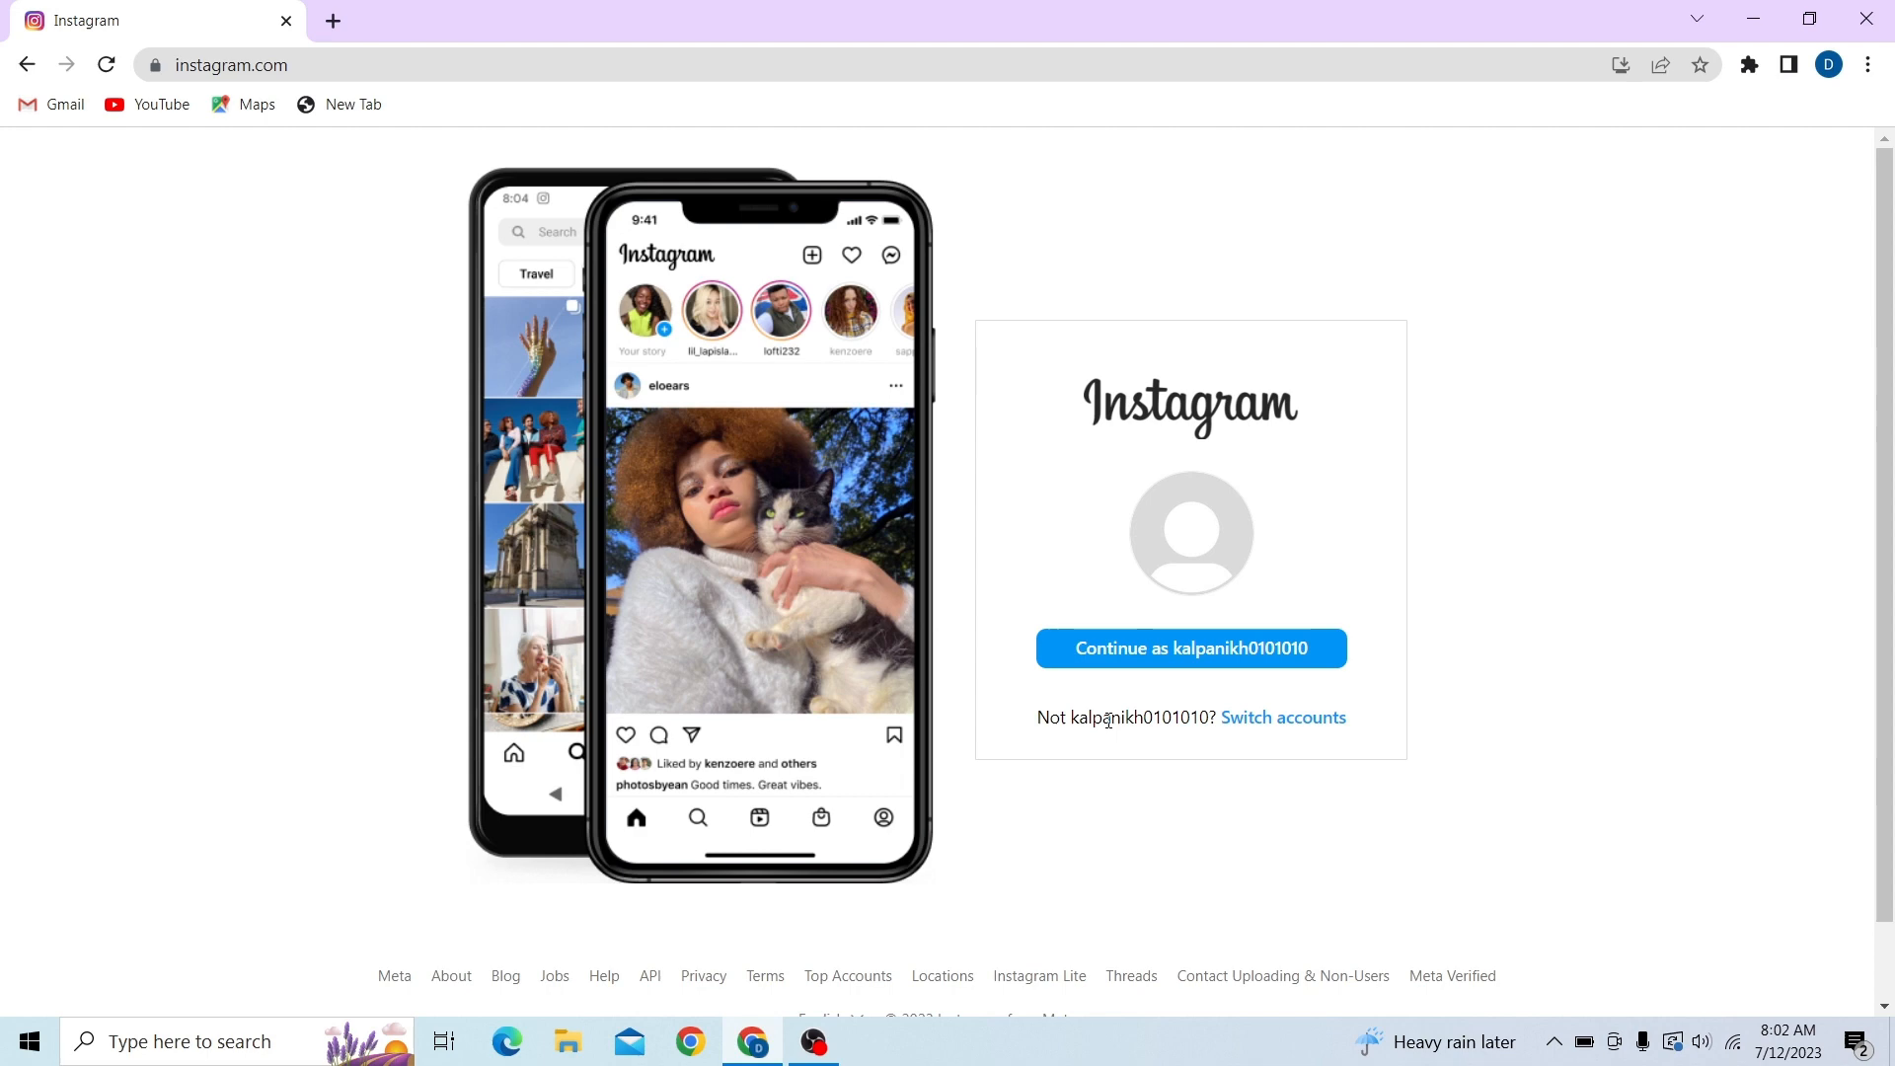
# Switch accounts, autofill the saved username, and choose Forgot password?
pyautogui.click(1283, 717)
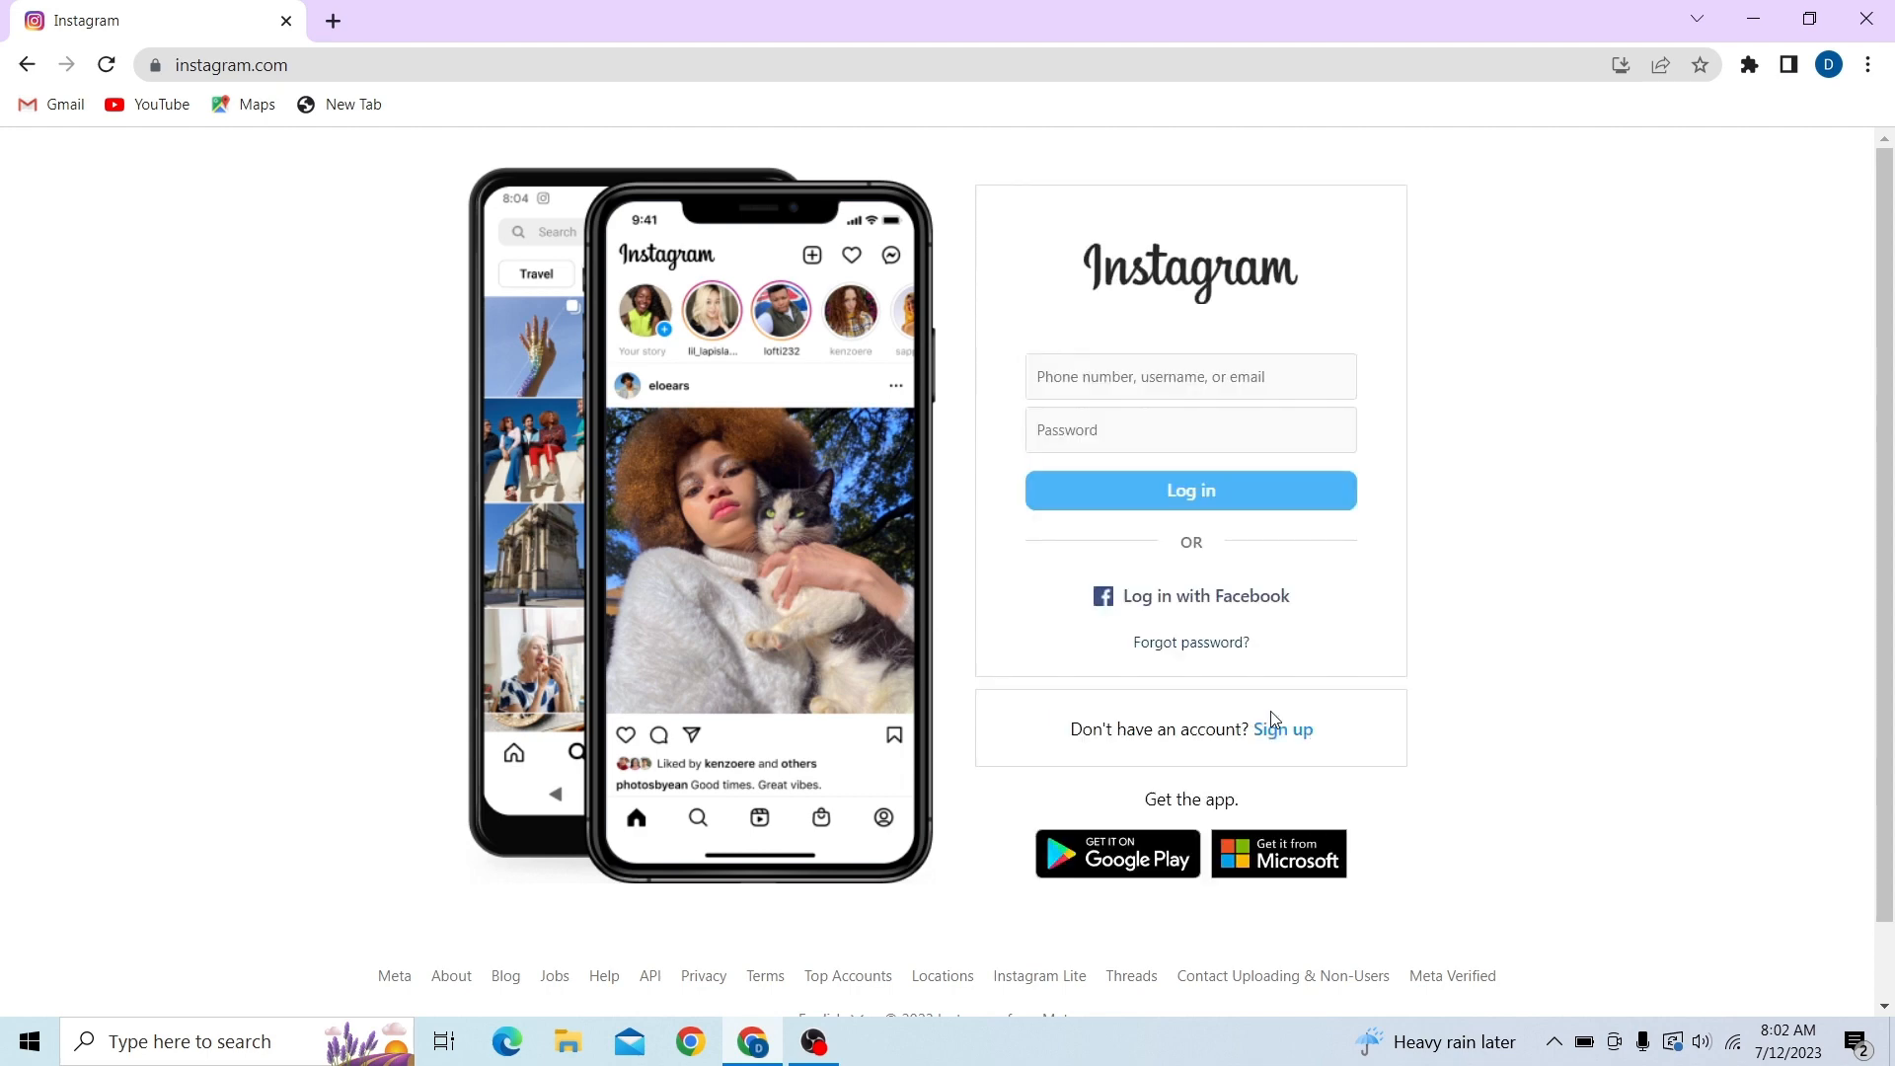
pyautogui.moveTo(1188, 570)
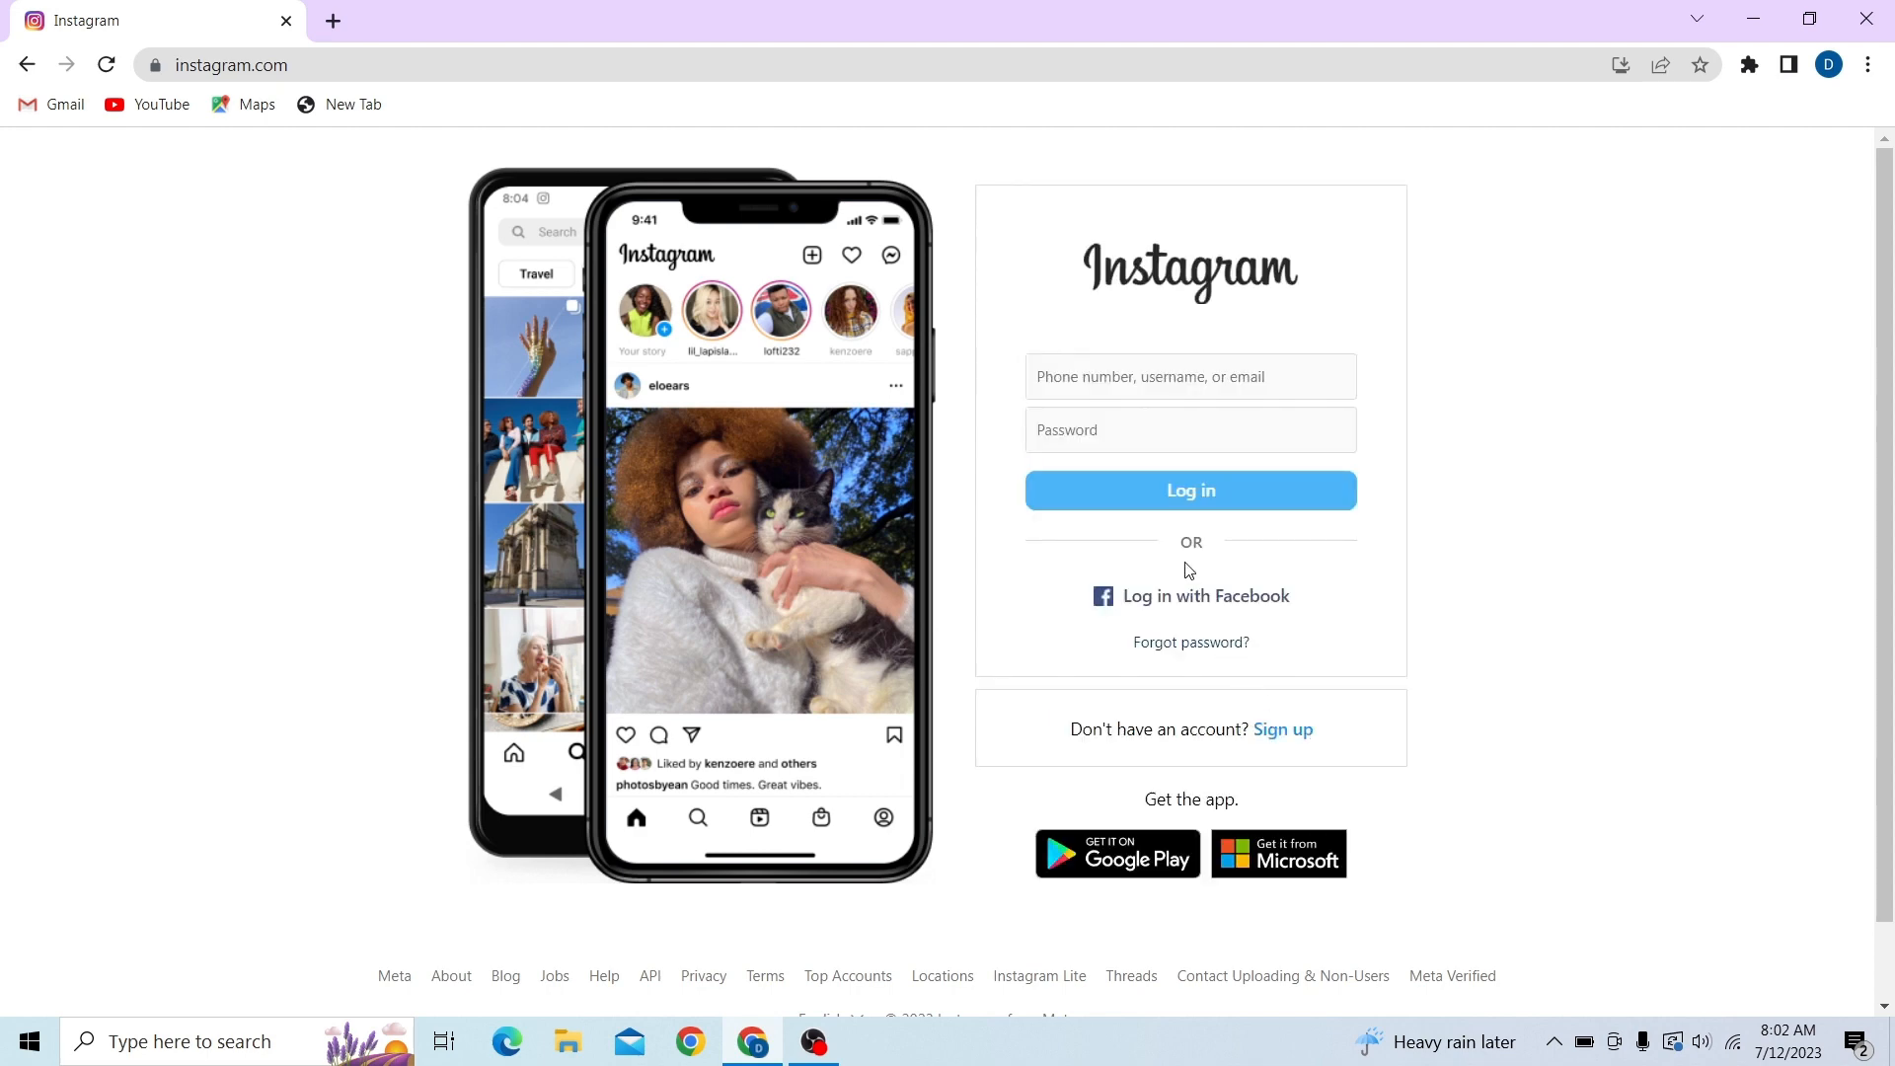
pyautogui.click(1189, 376)
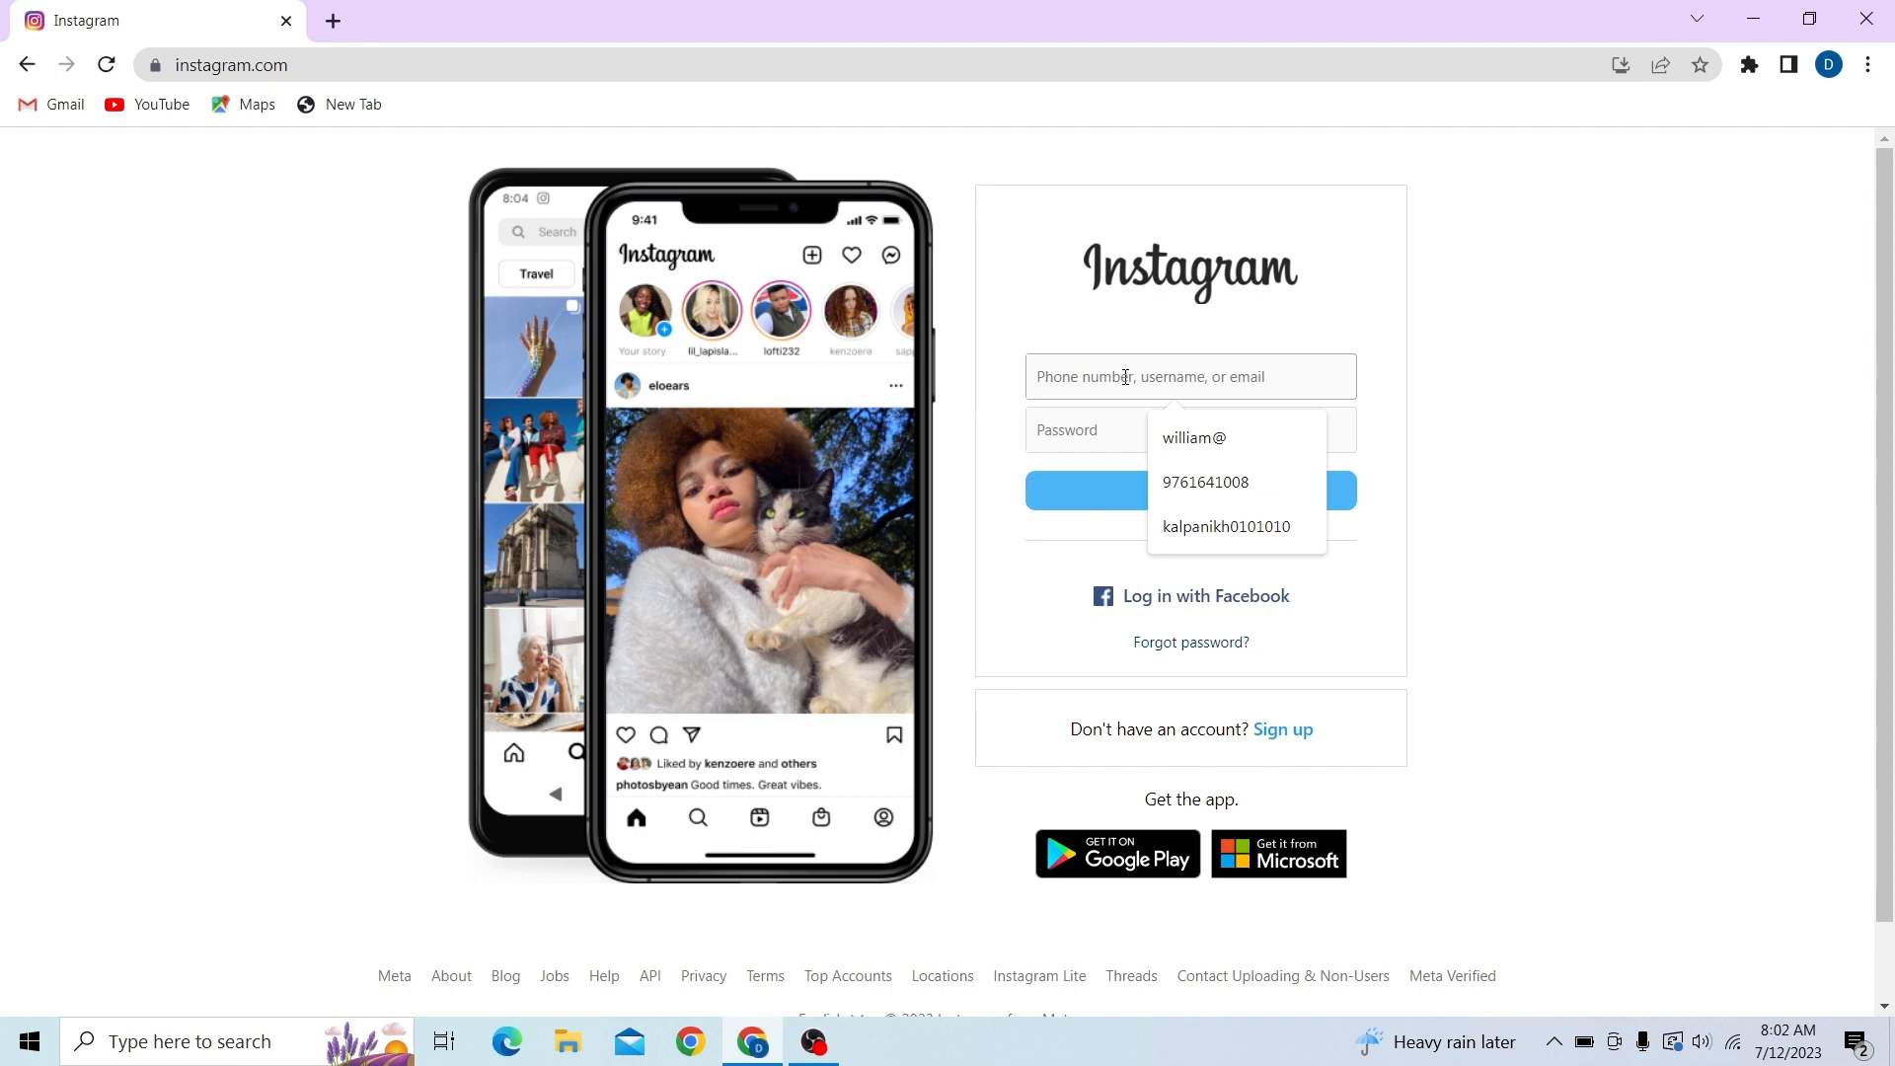
pyautogui.click(1225, 526)
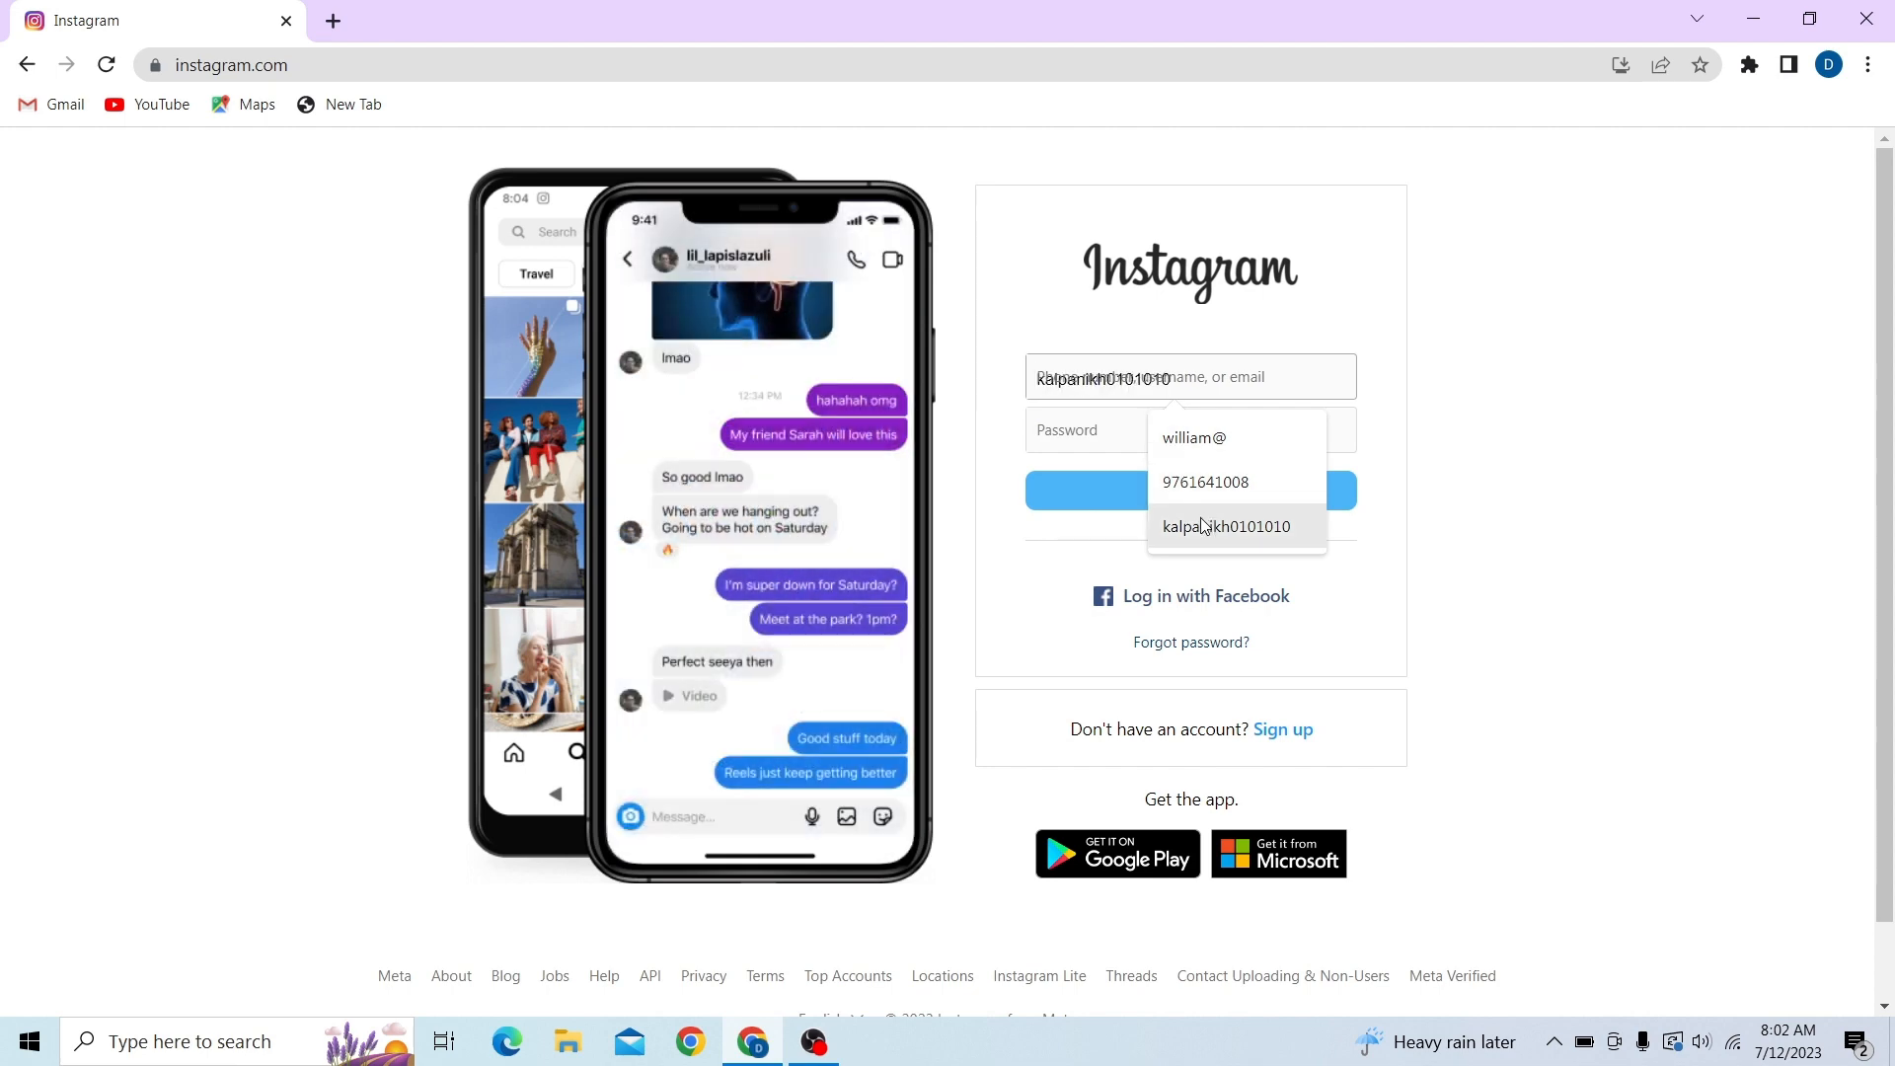
pyautogui.click(1223, 526)
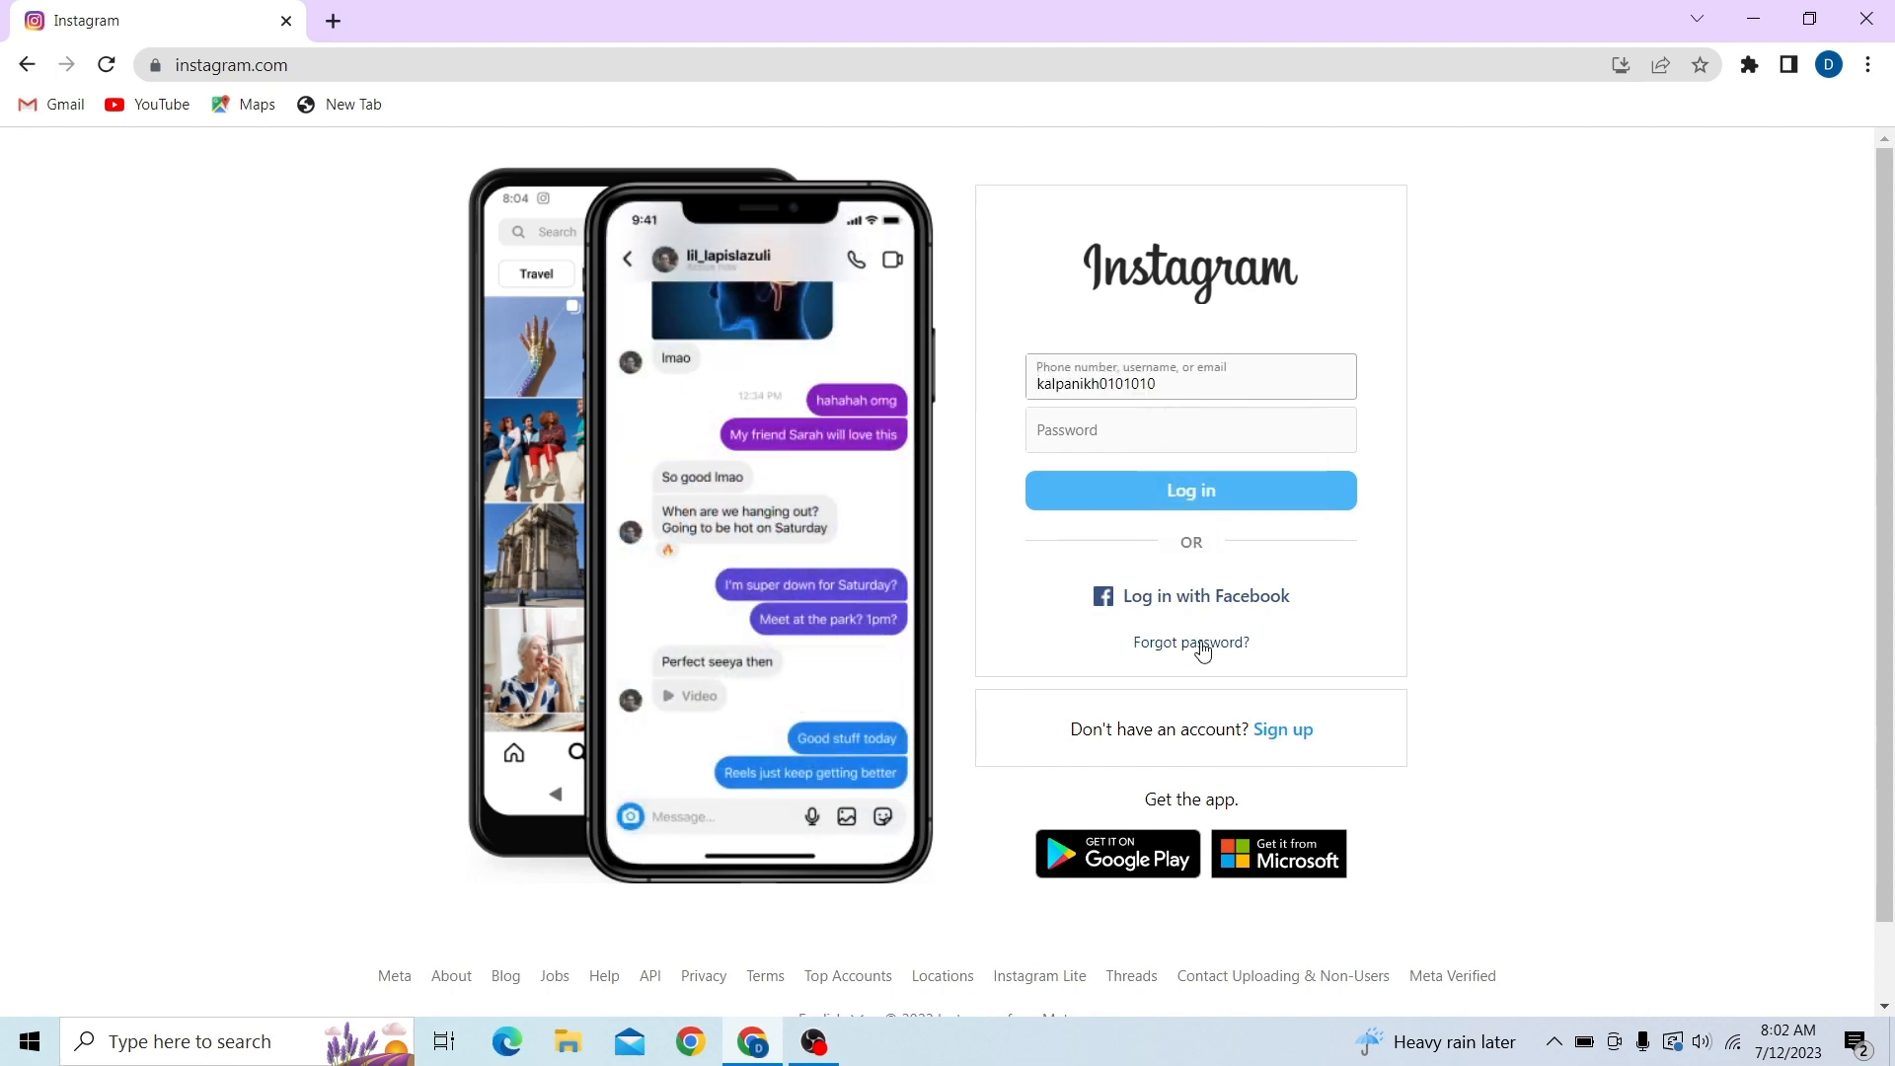
pyautogui.click(1190, 642)
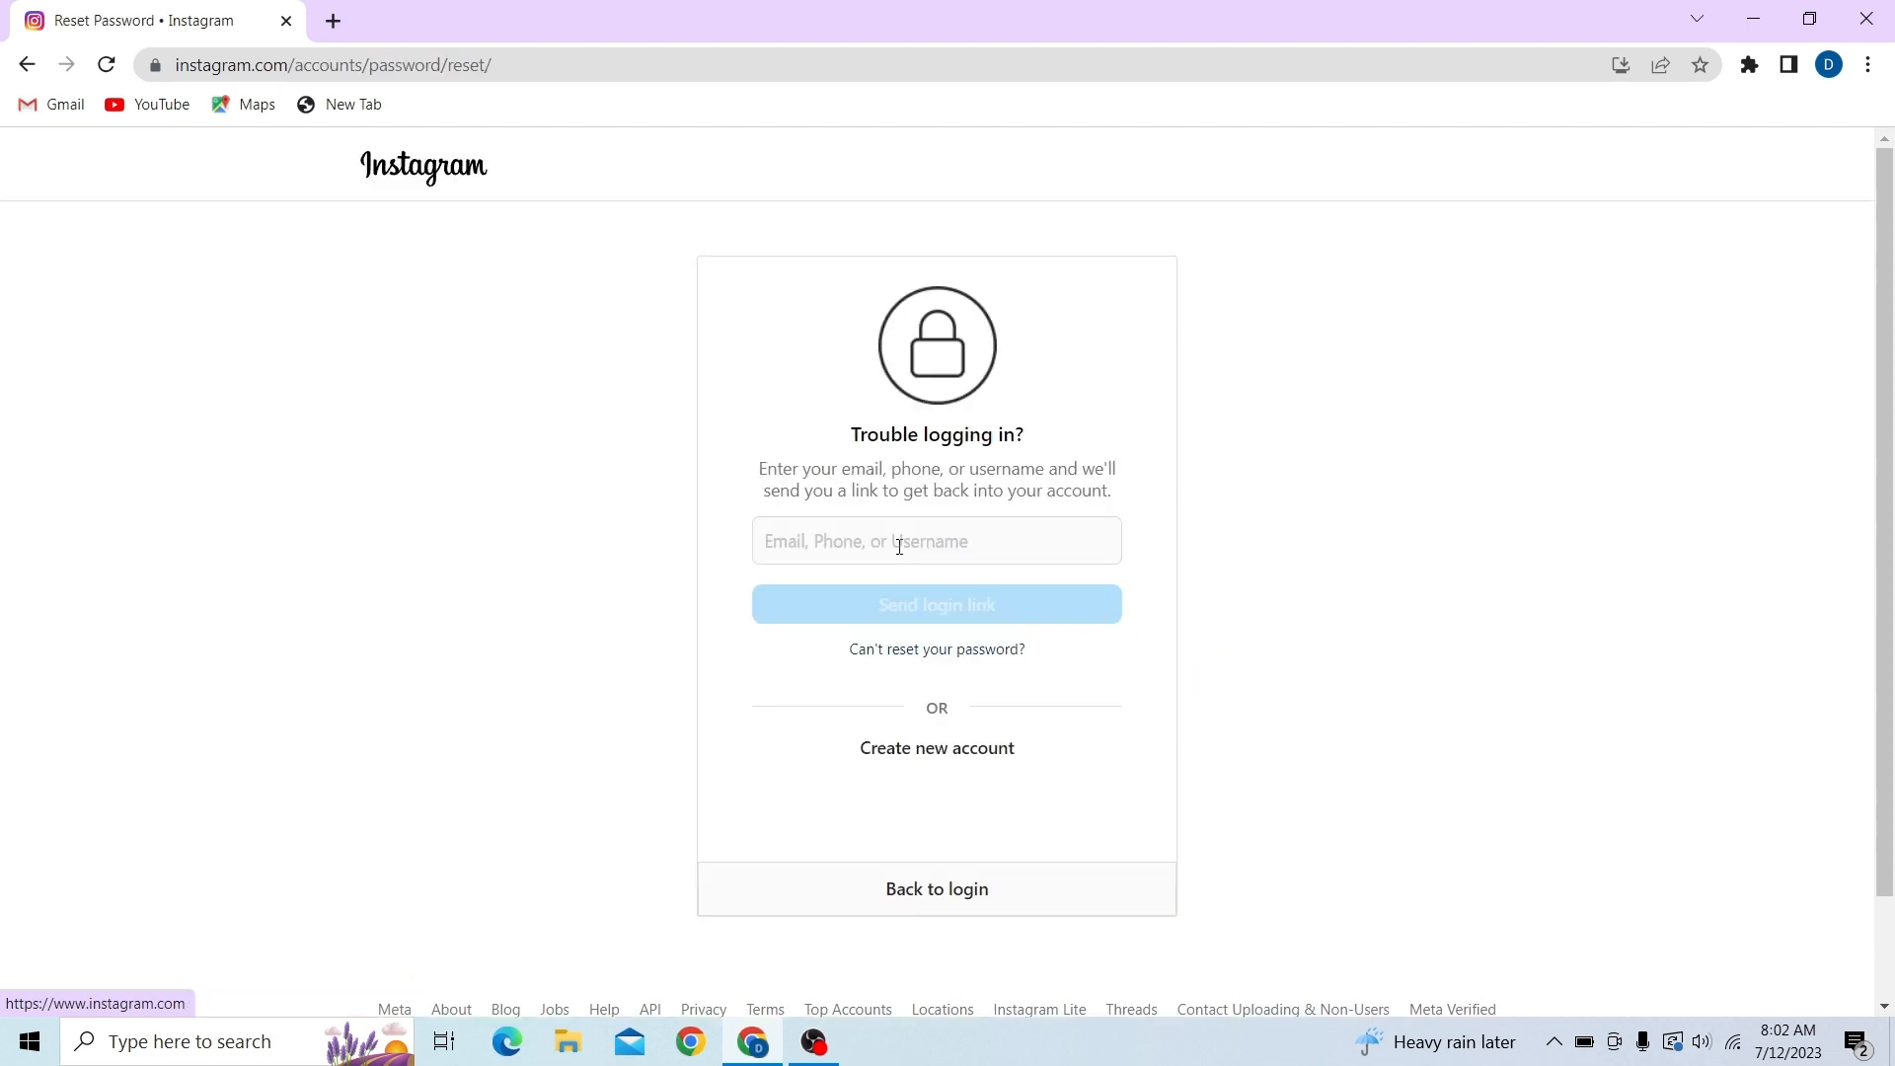
pyautogui.click(936, 540)
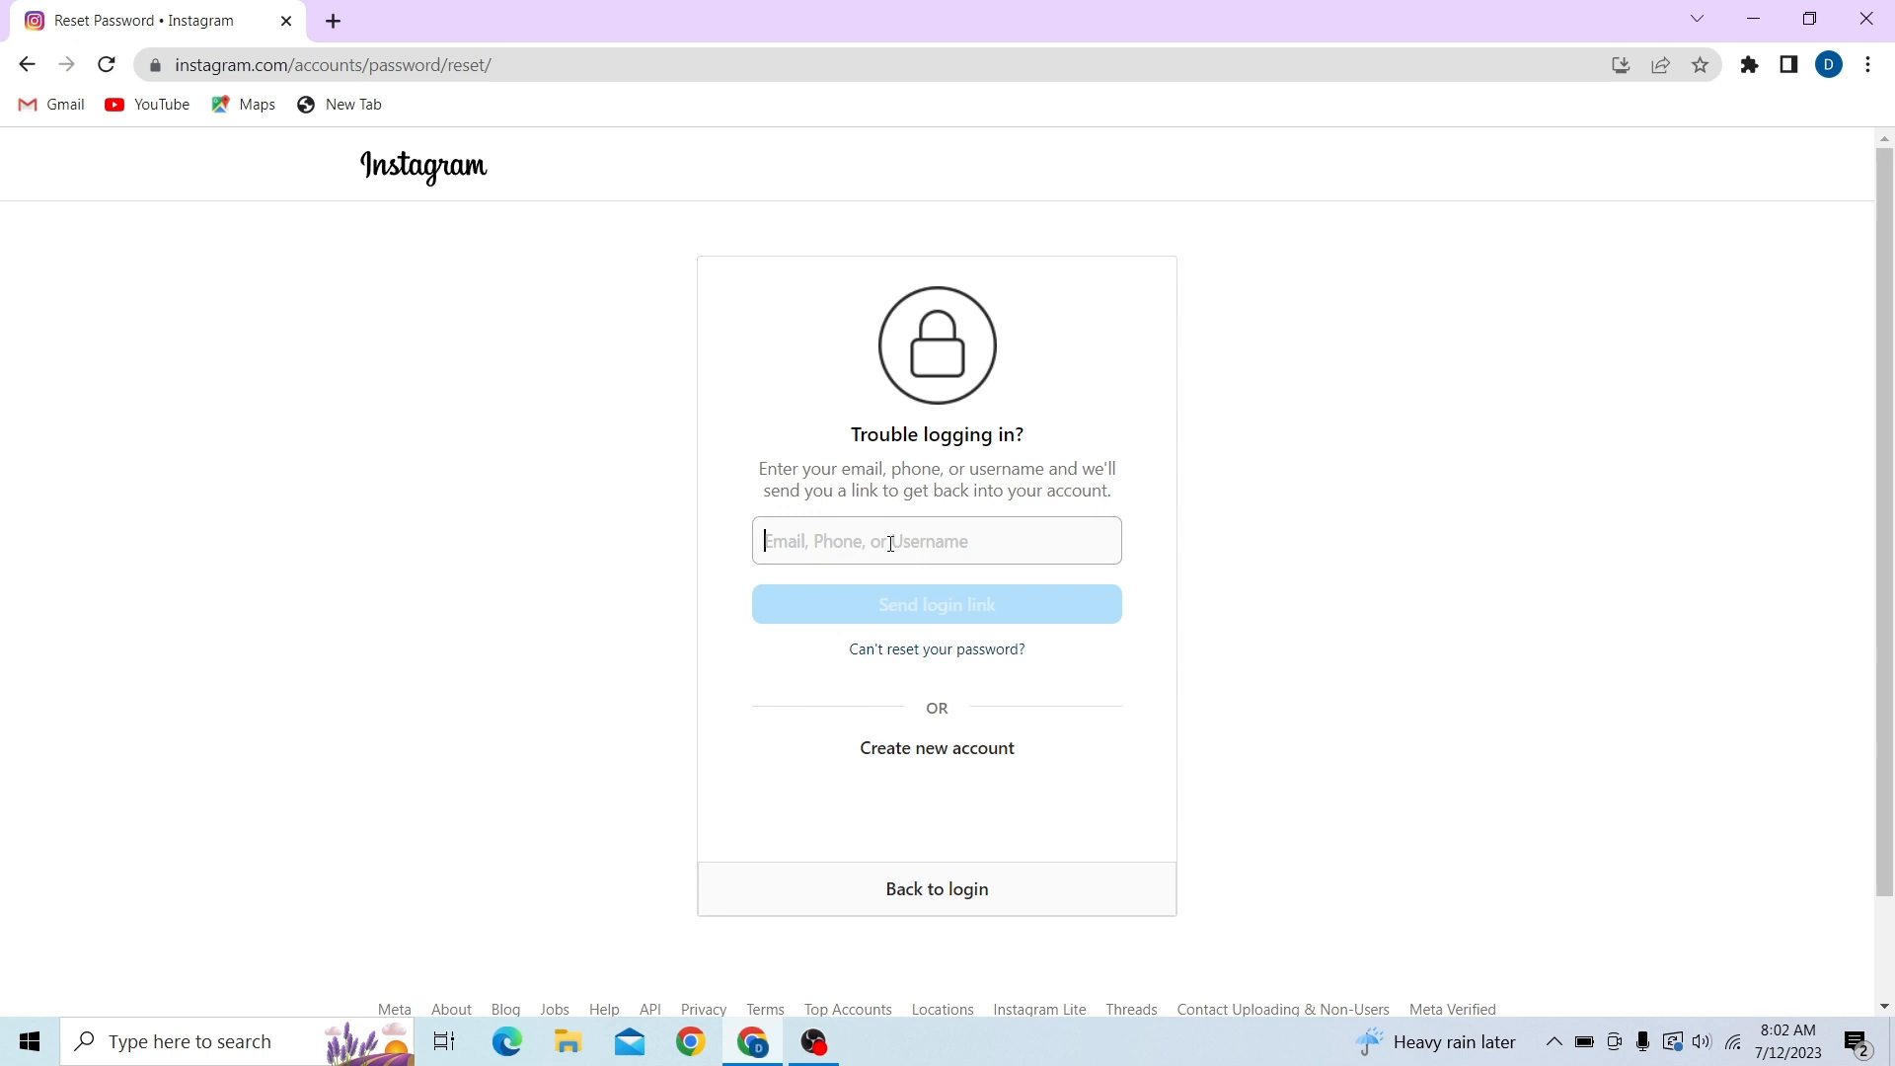
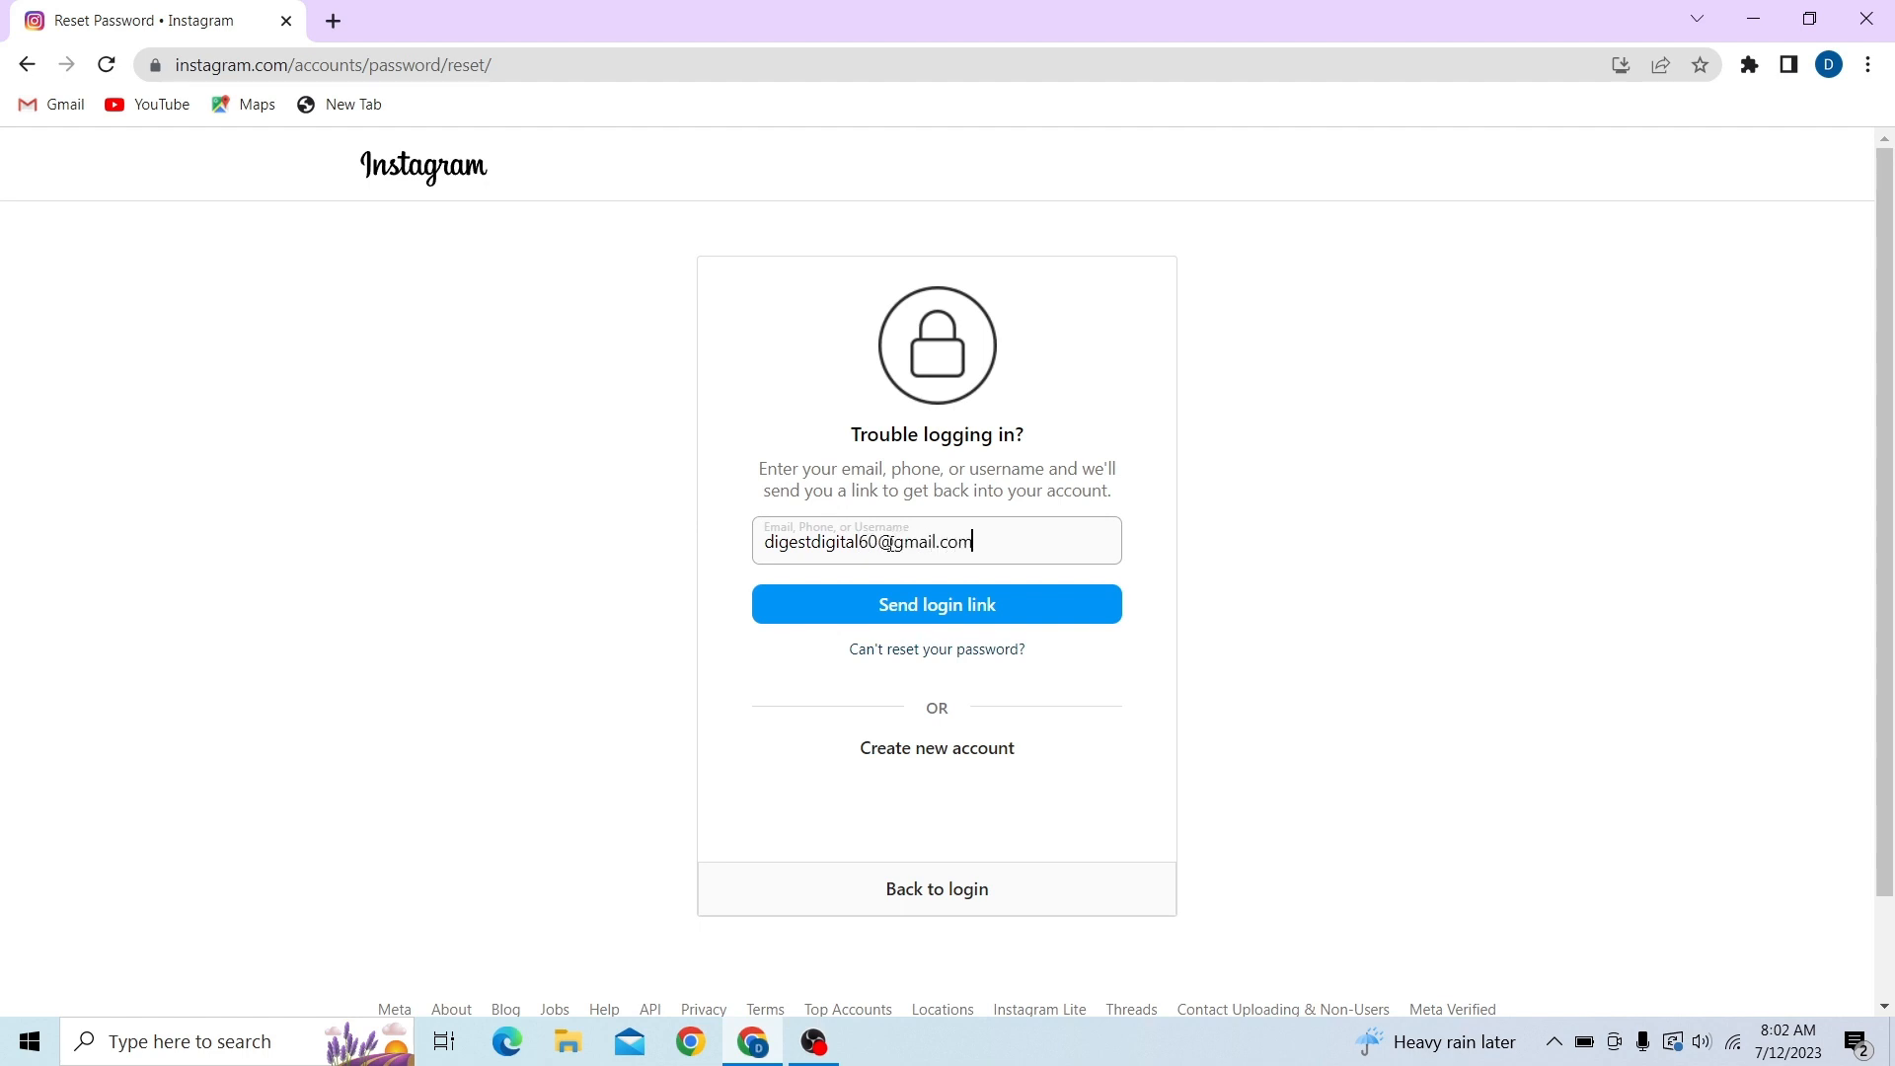
pyautogui.click(935, 604)
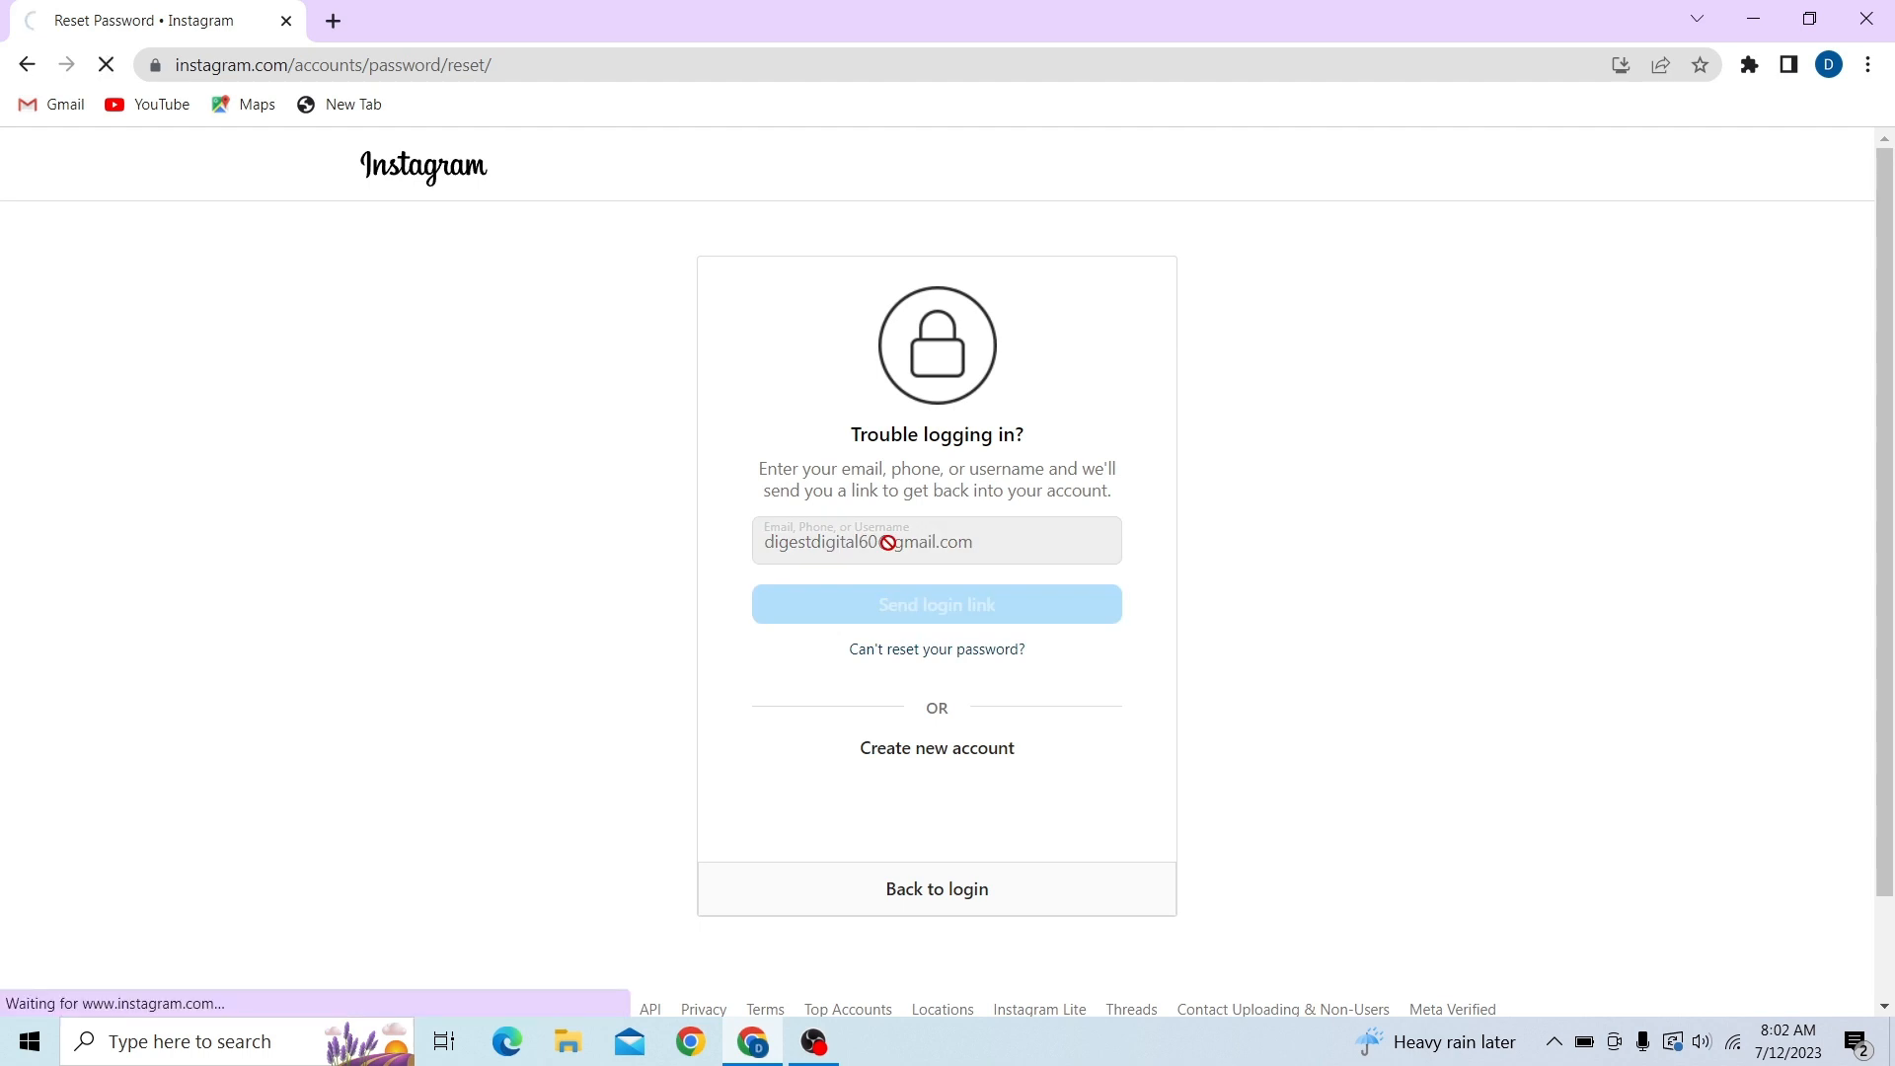
pyautogui.click(937, 604)
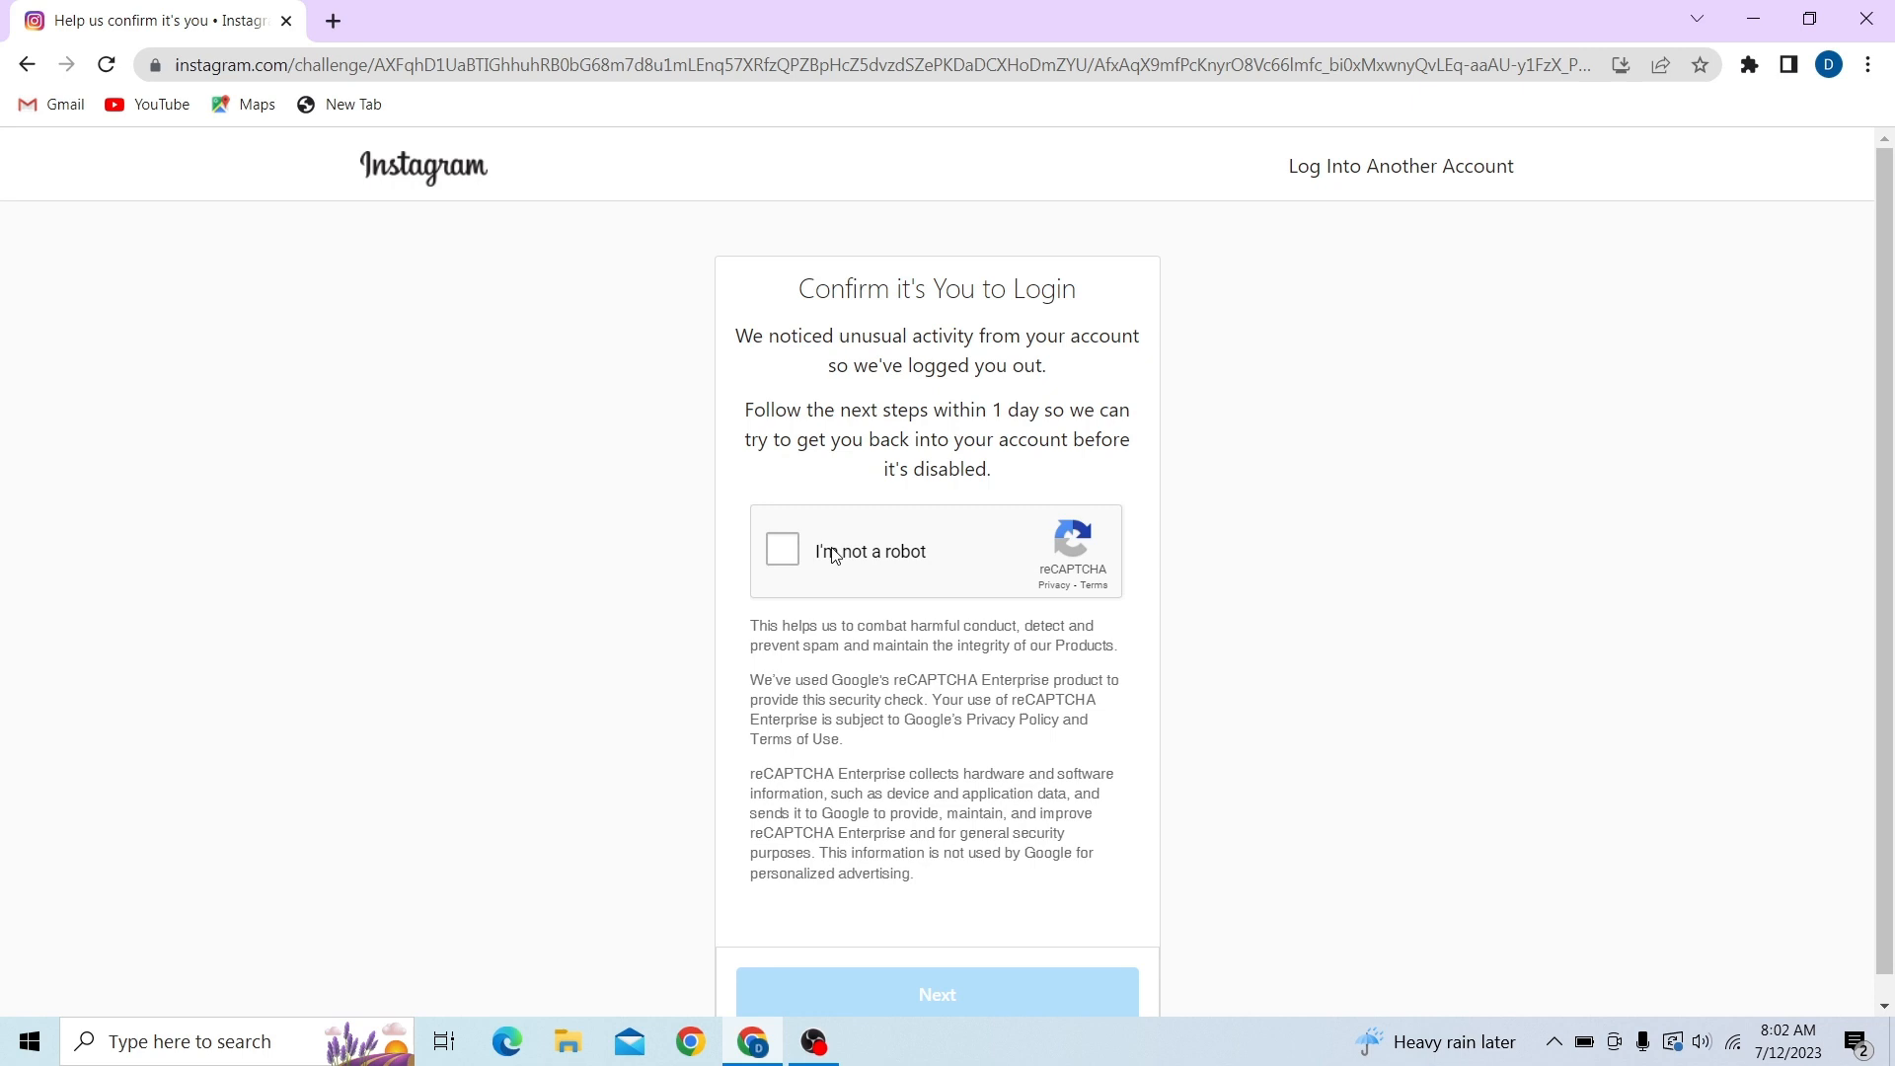
# Pass the I'm not a robot image challenge by selecting car pictures, then continue.
pyautogui.click(782, 551)
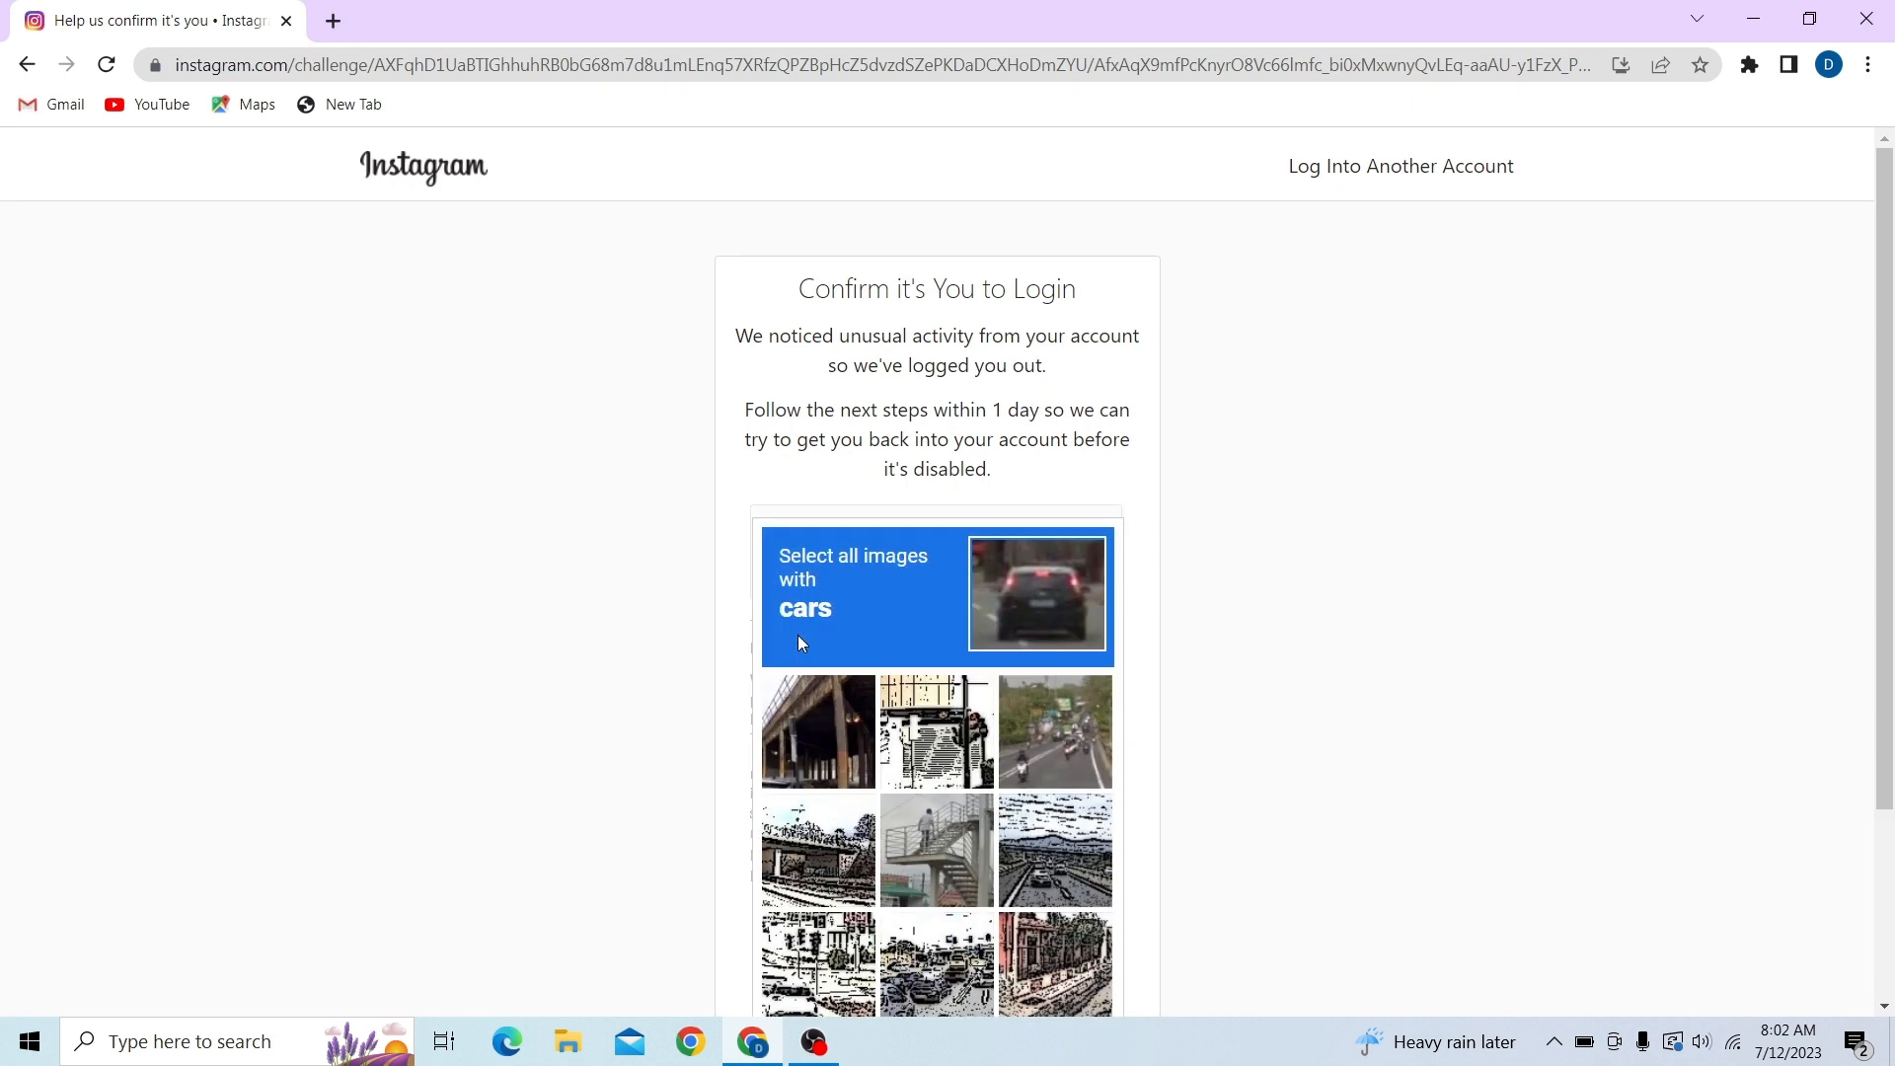
pyautogui.scroll(-3)
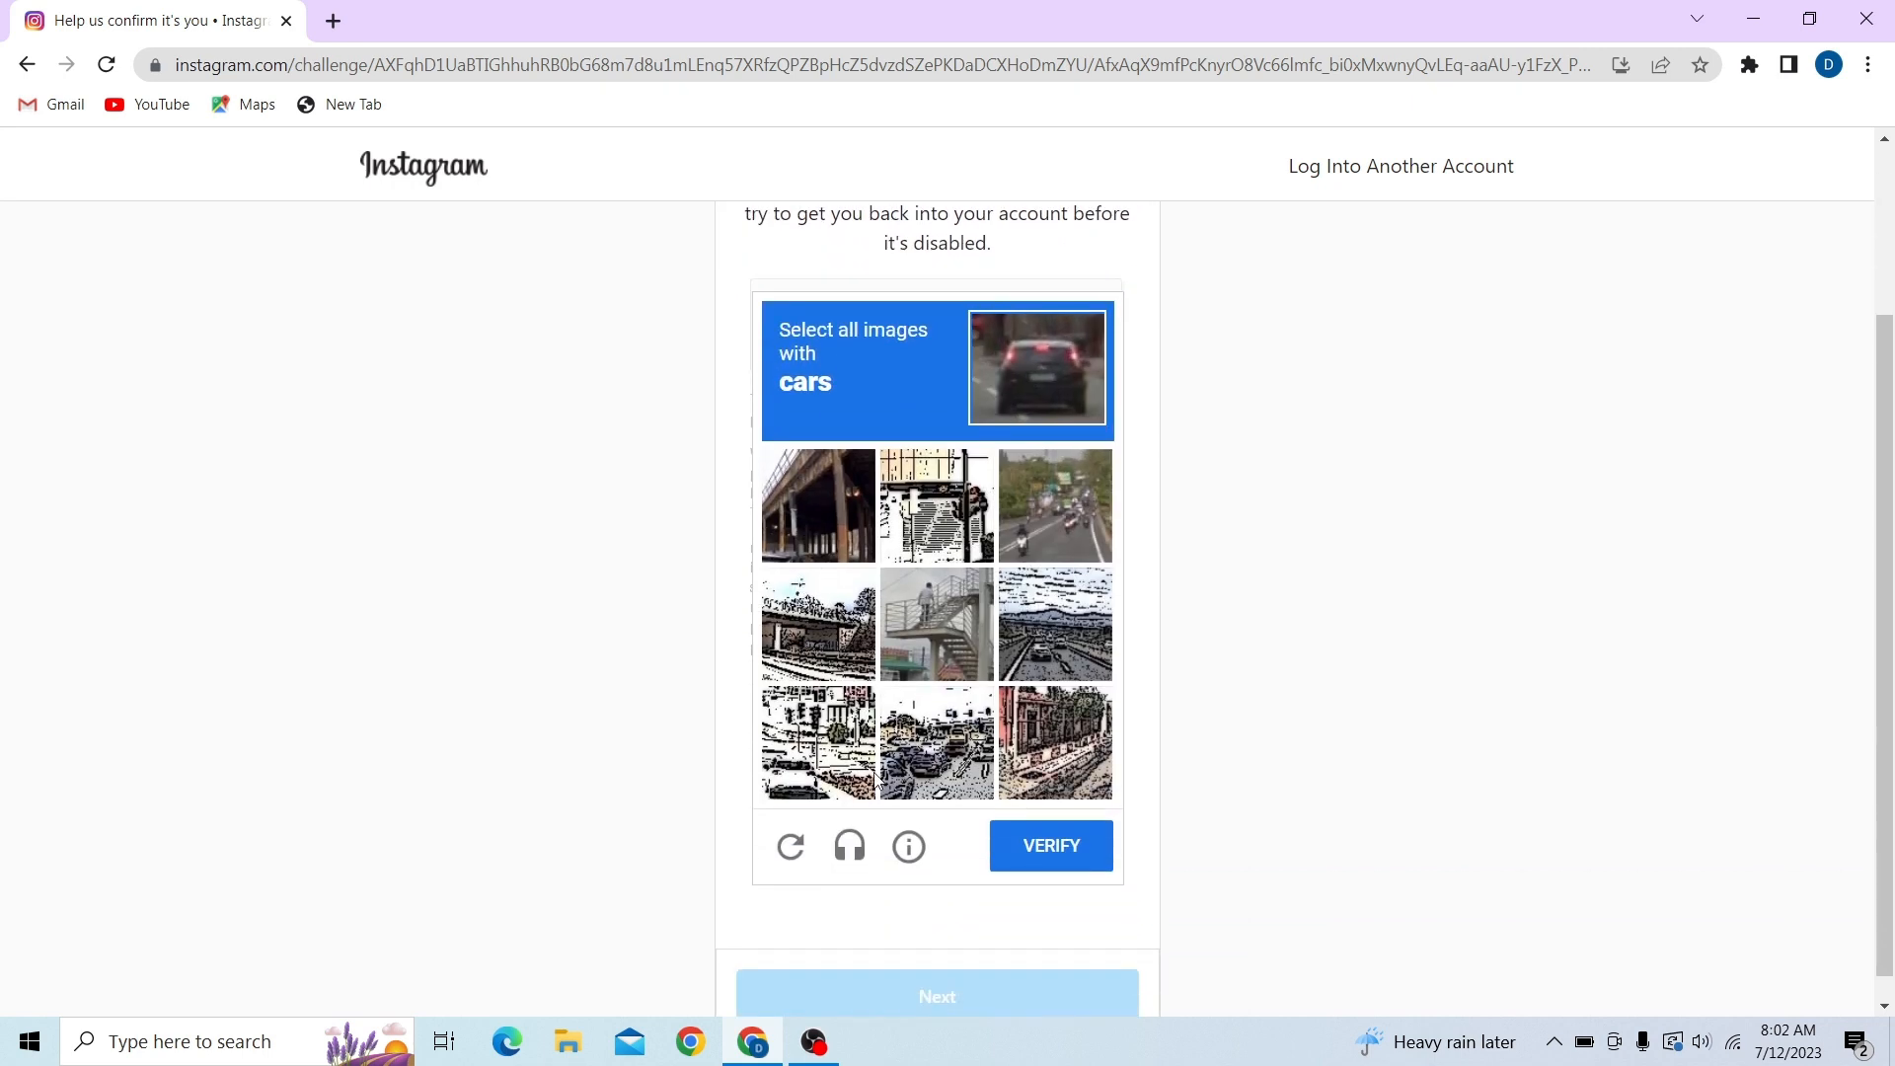
pyautogui.click(1054, 624)
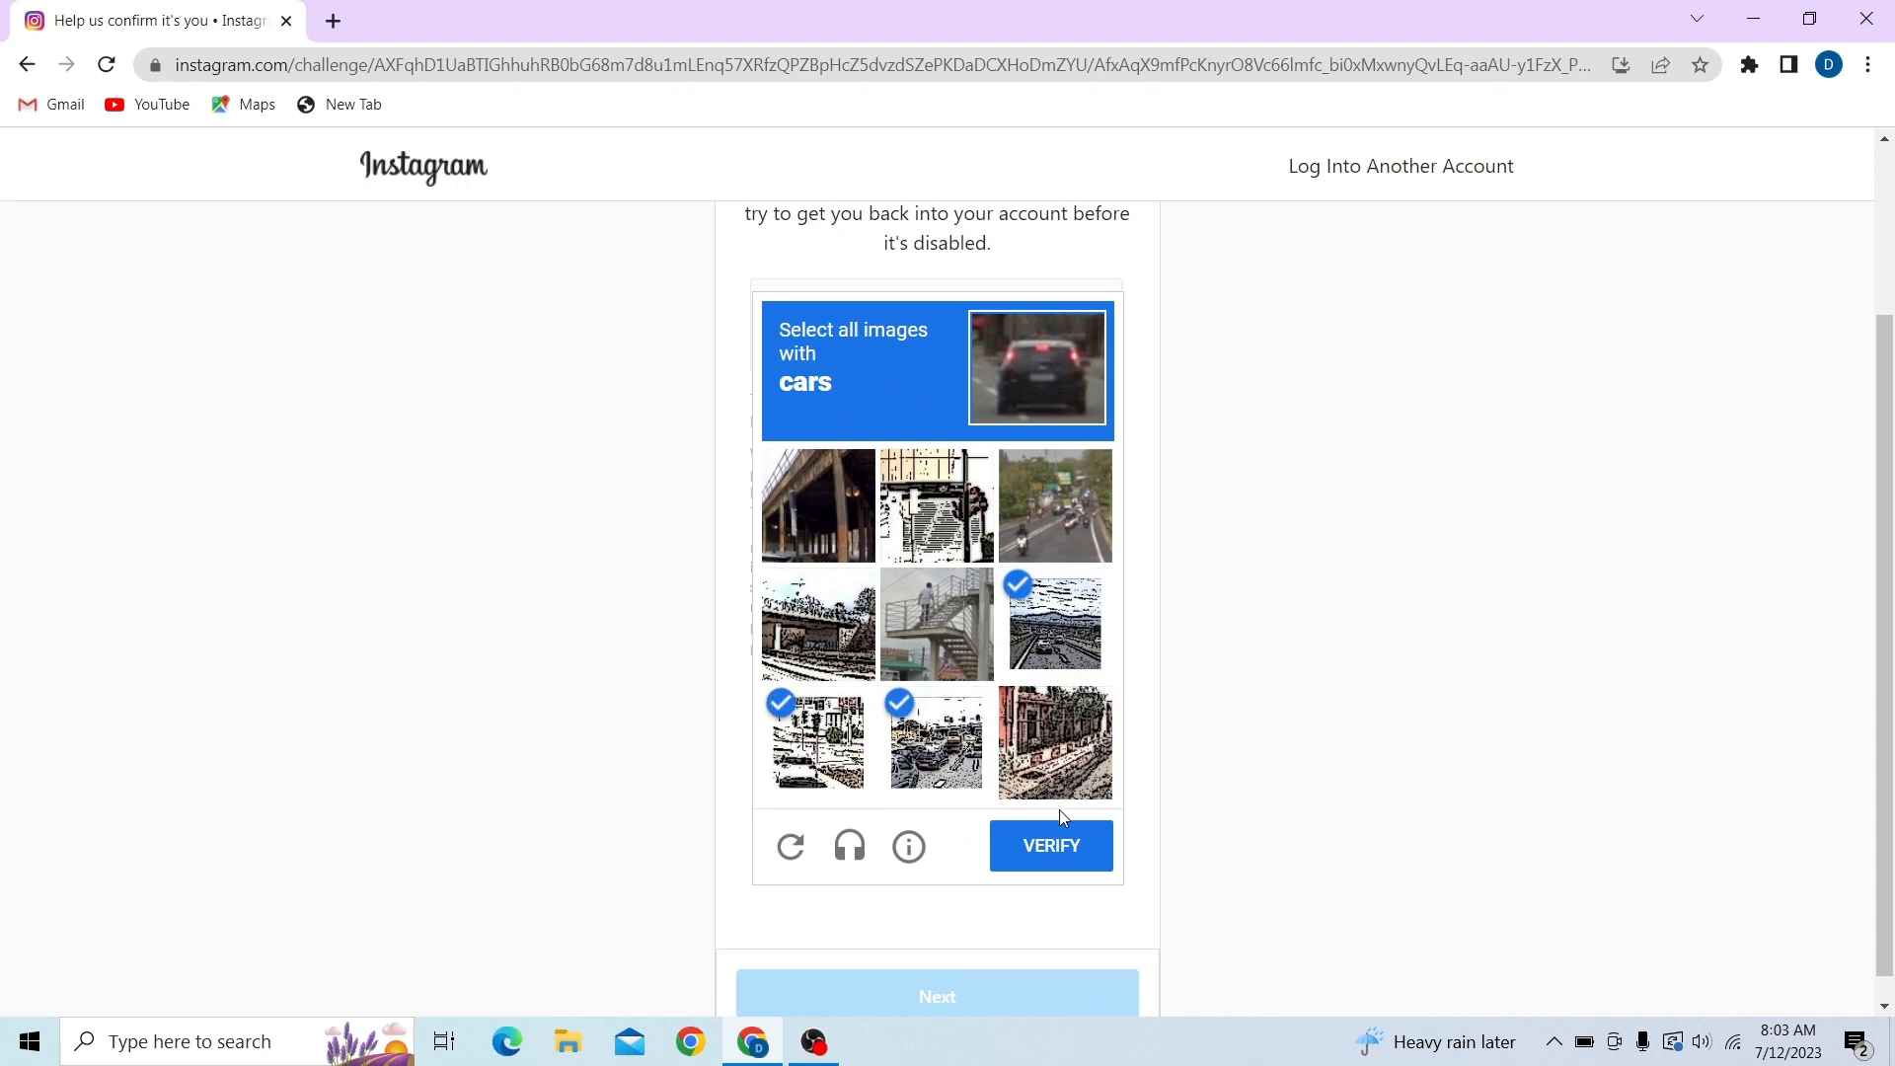
pyautogui.click(1049, 844)
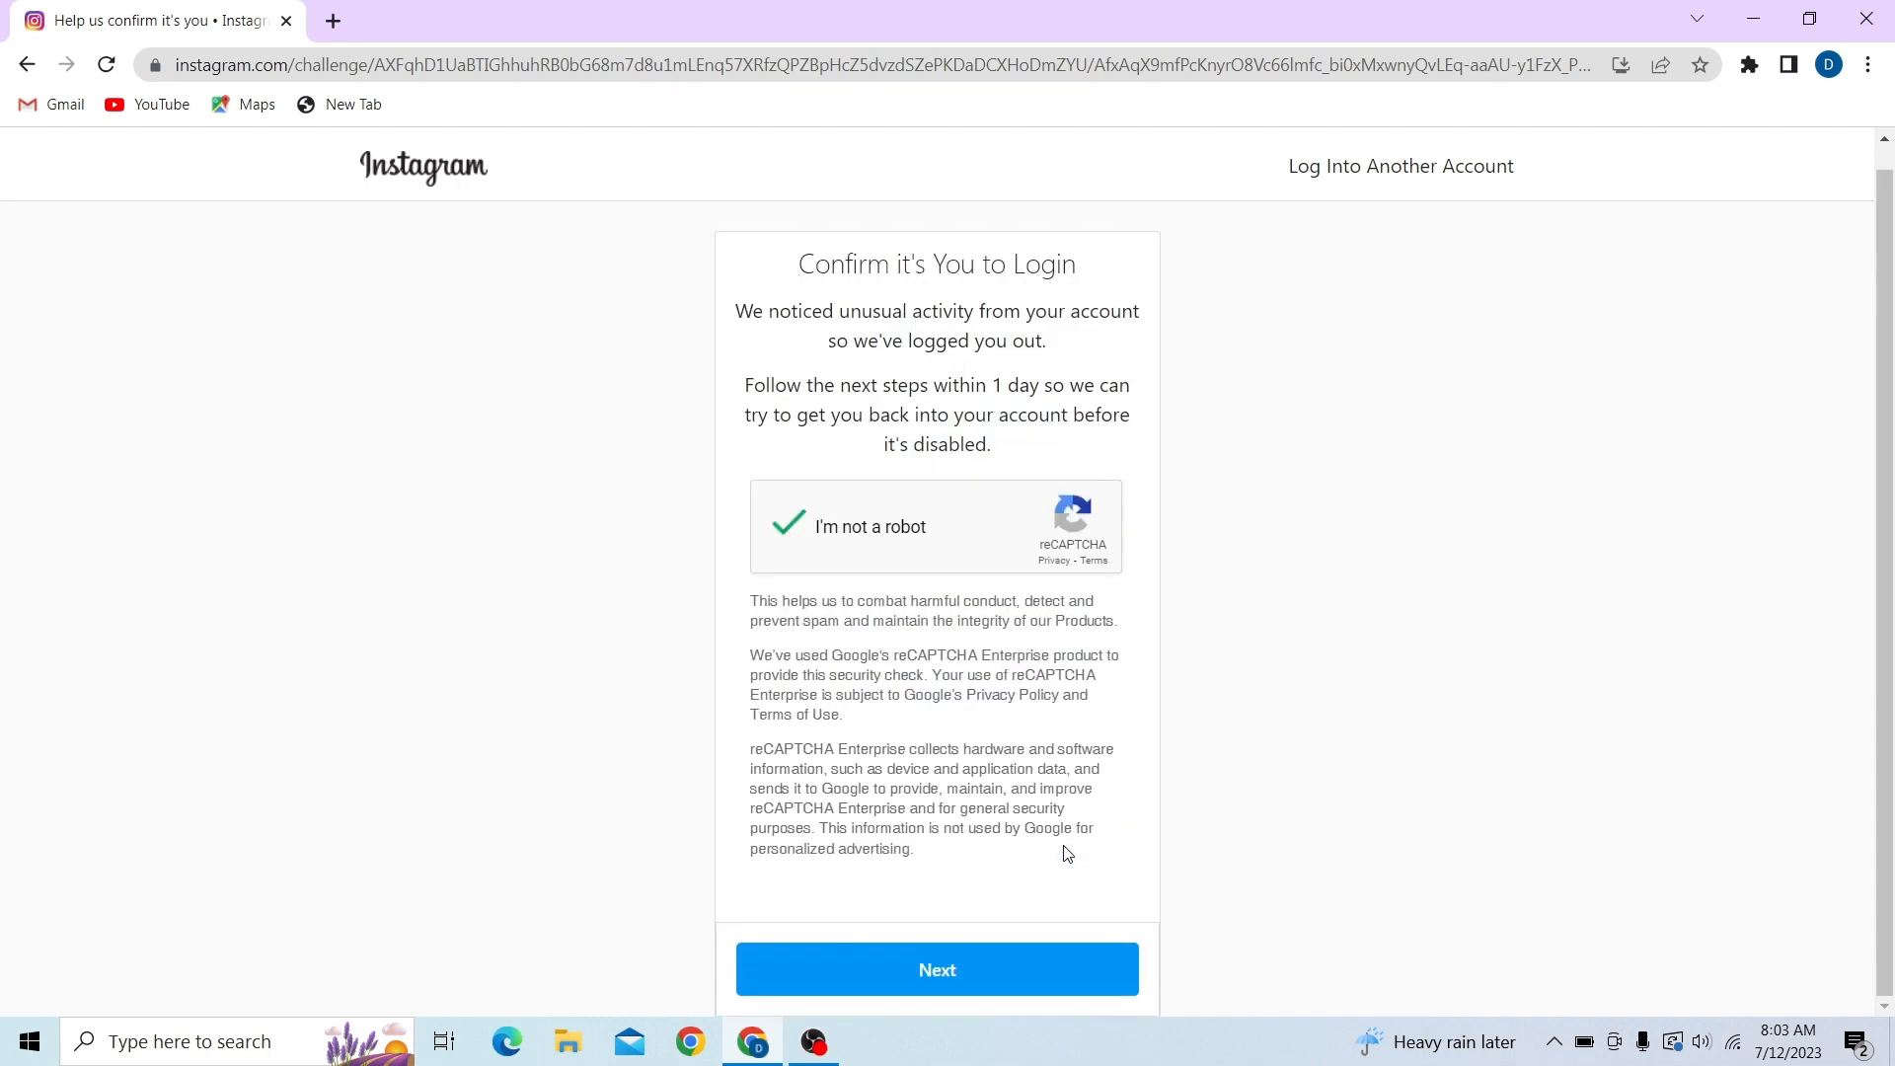
pyautogui.click(936, 968)
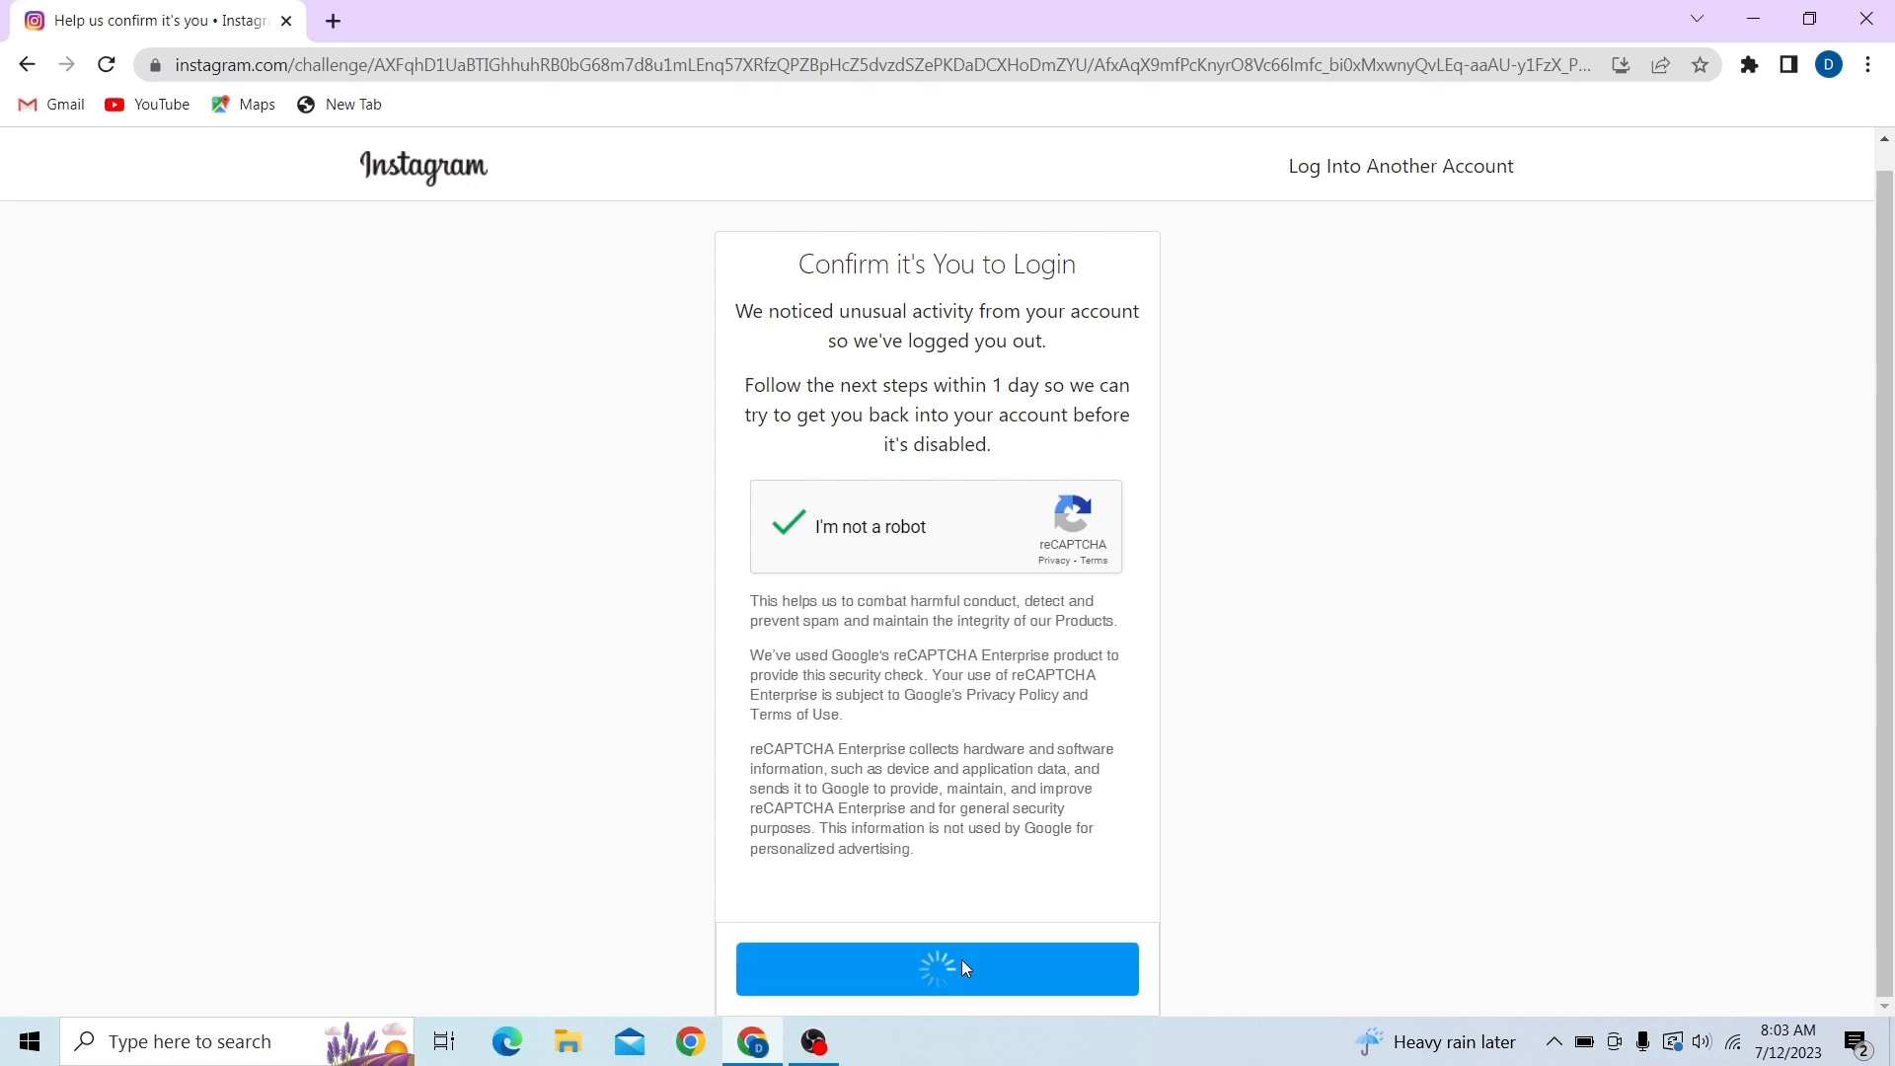
pyautogui.click(937, 968)
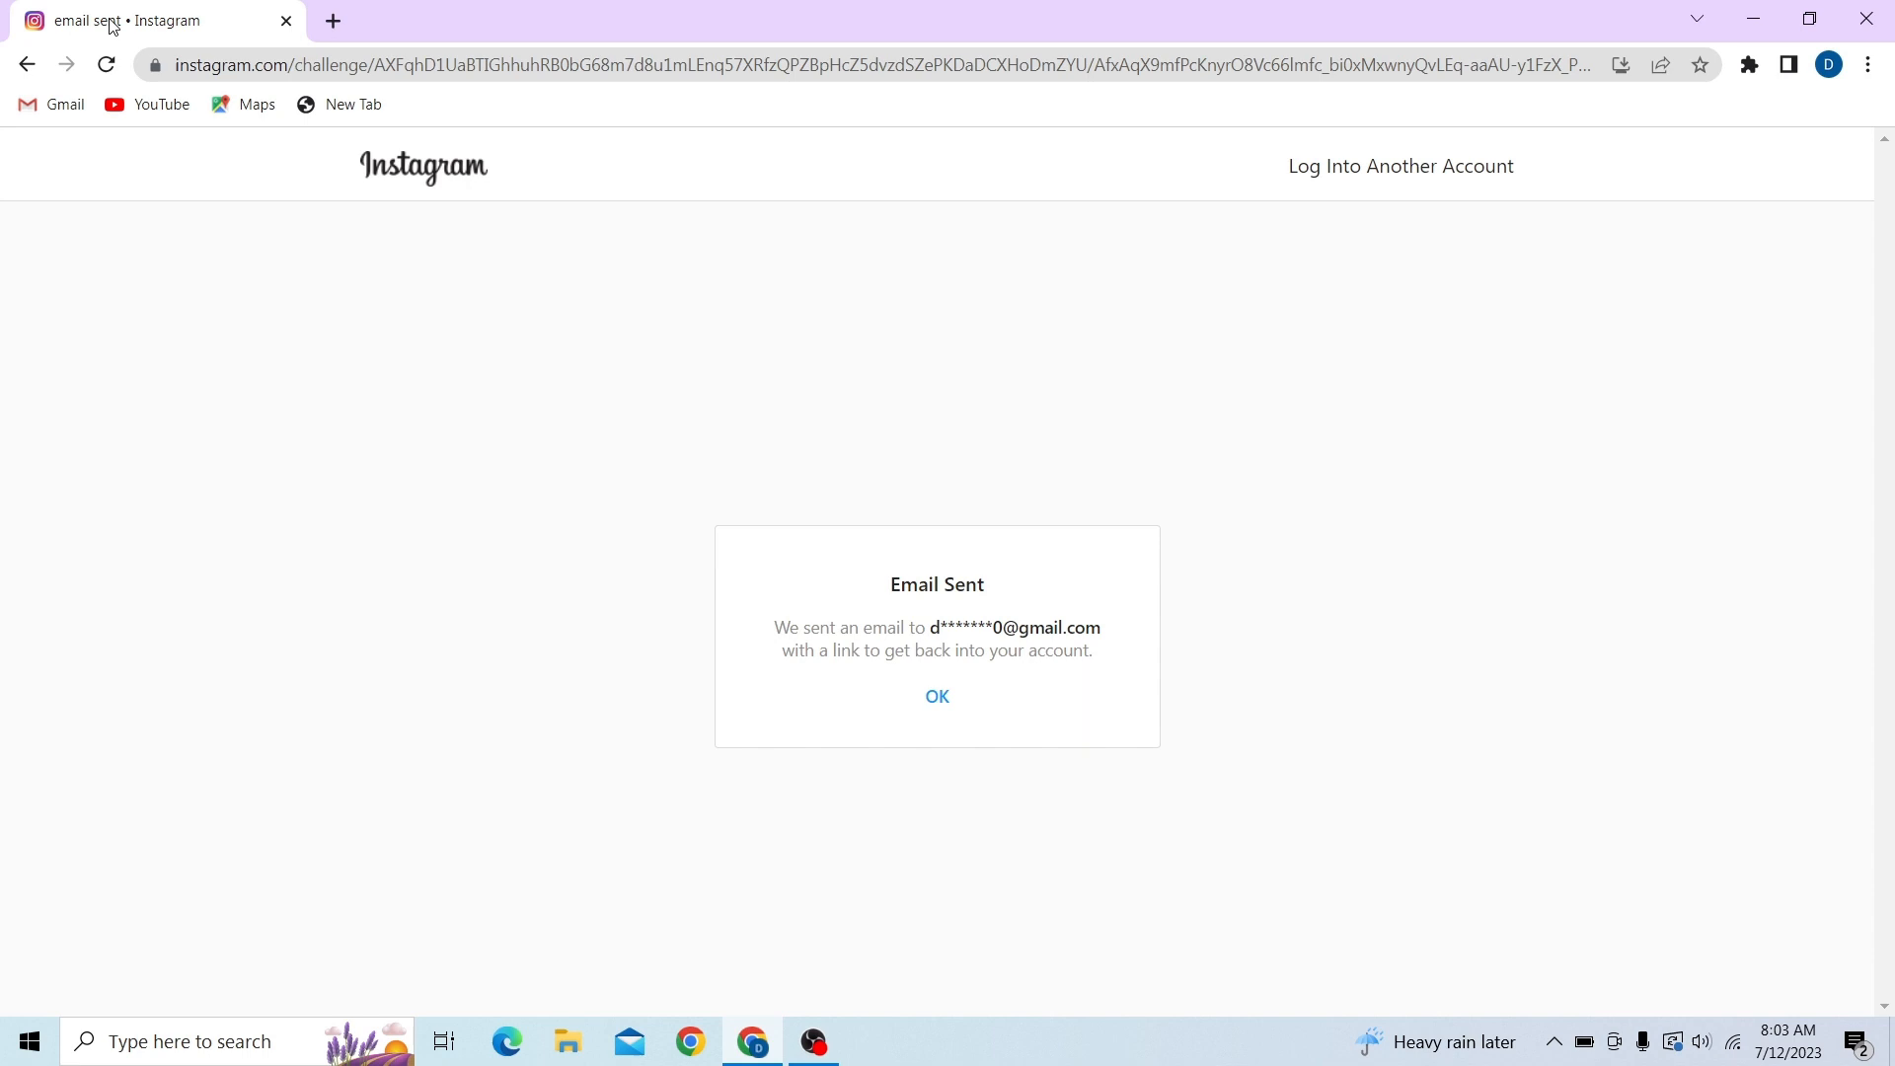
# Search 'gmail' in a new Chrome tab and open the Gmail site from the results.
pyautogui.click(332, 20)
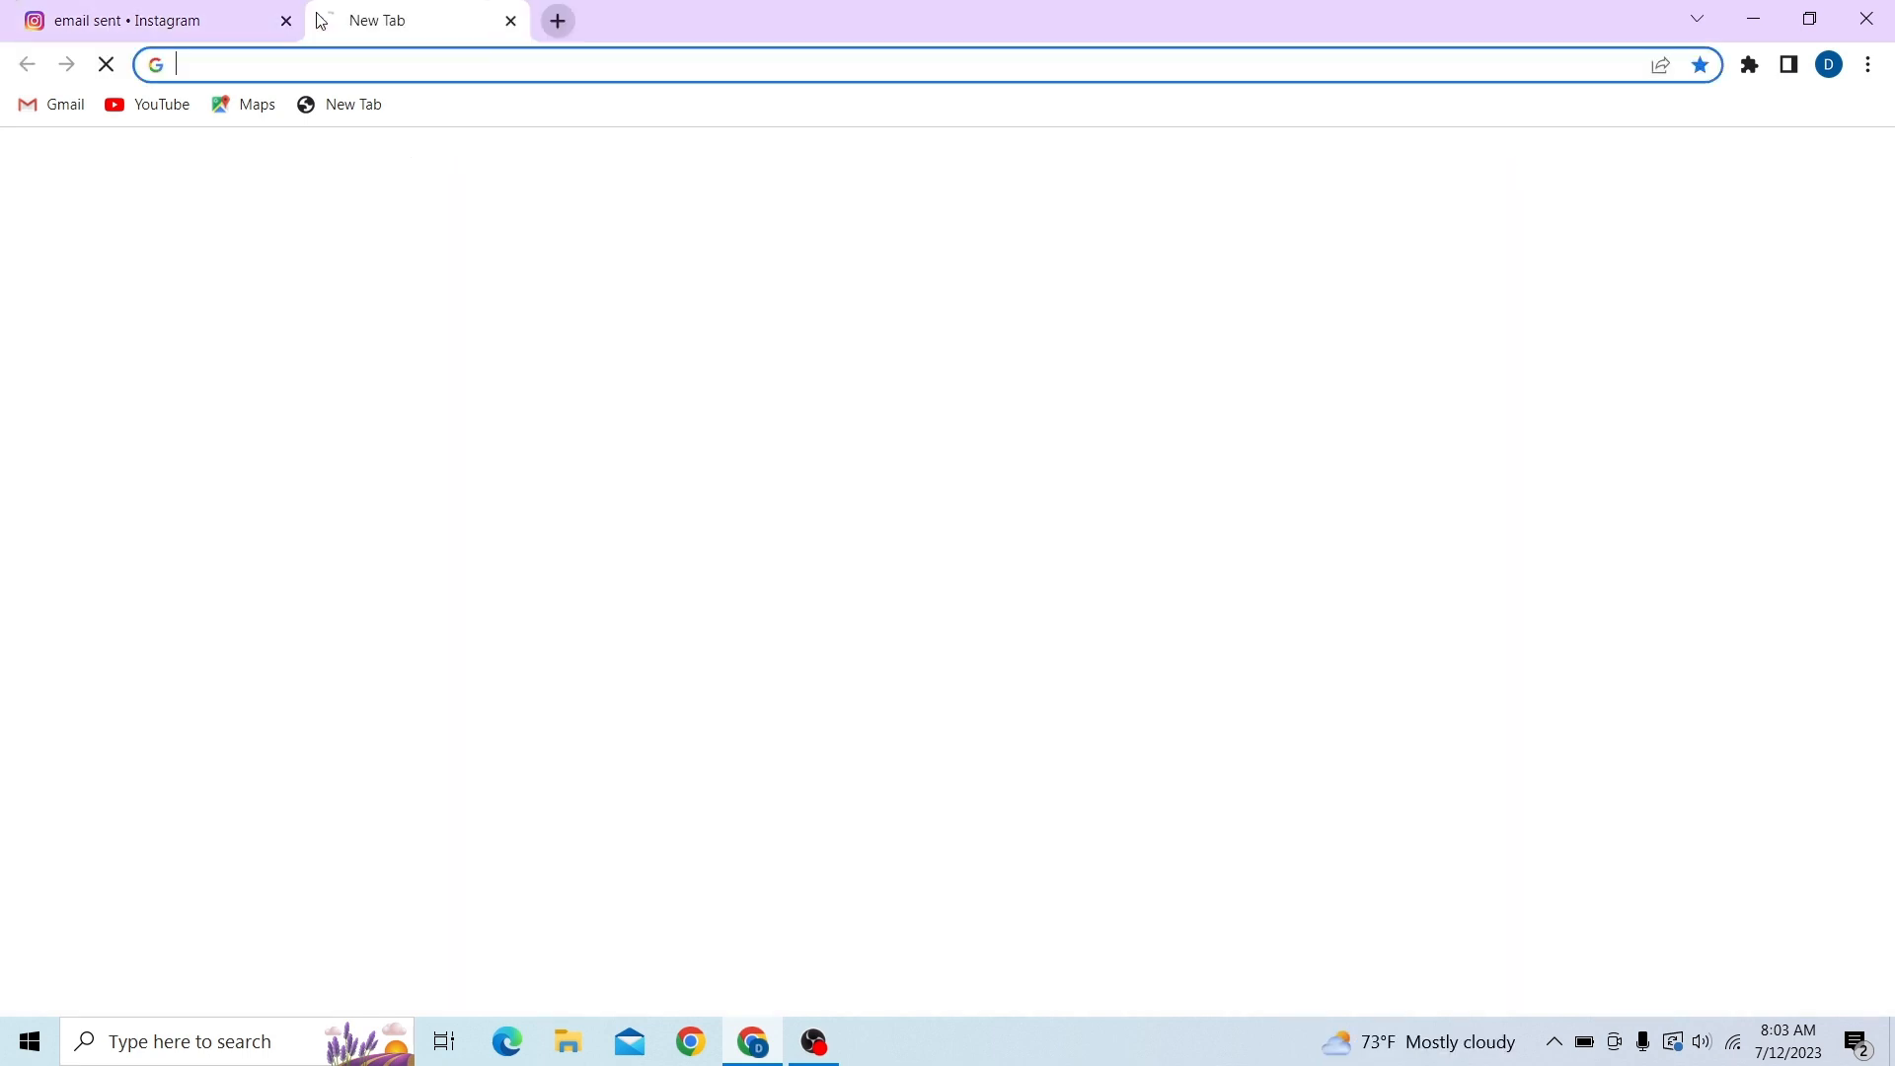
pyautogui.click(145, 21)
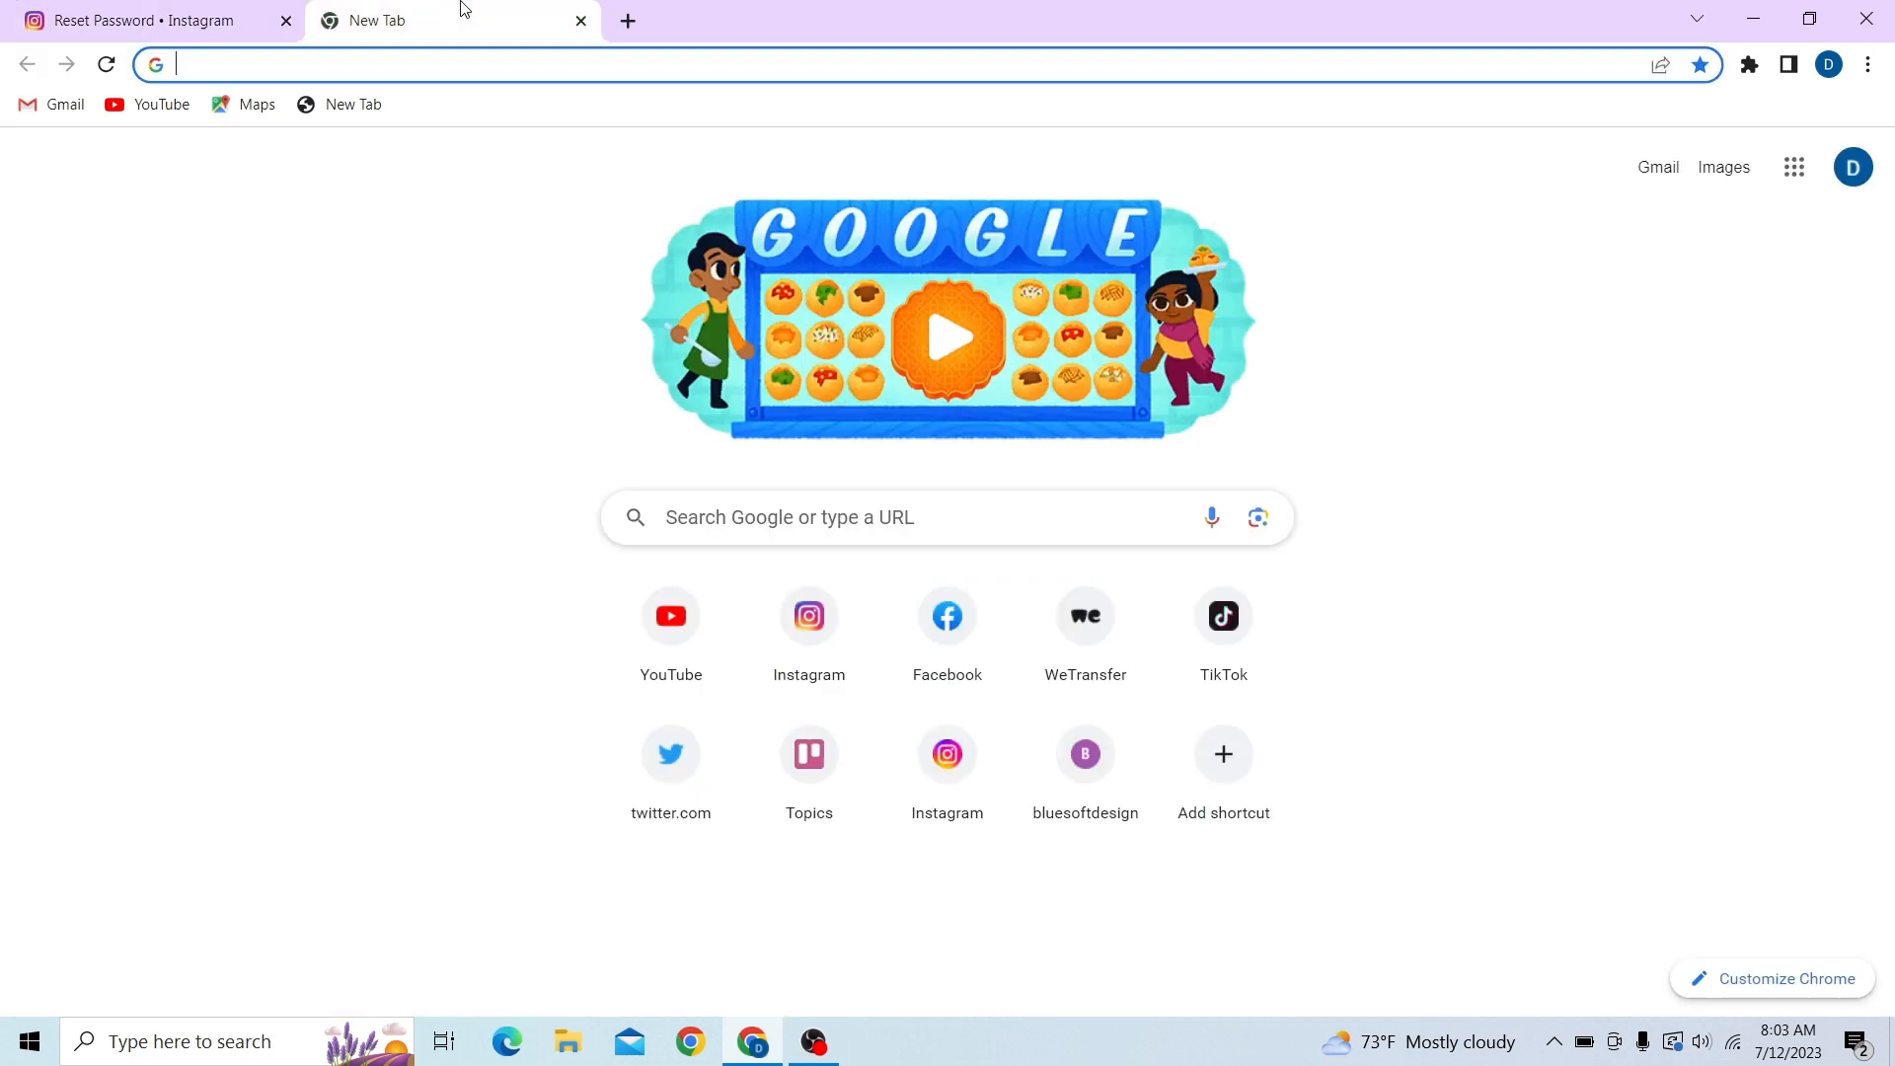
pyautogui.write('gmail')
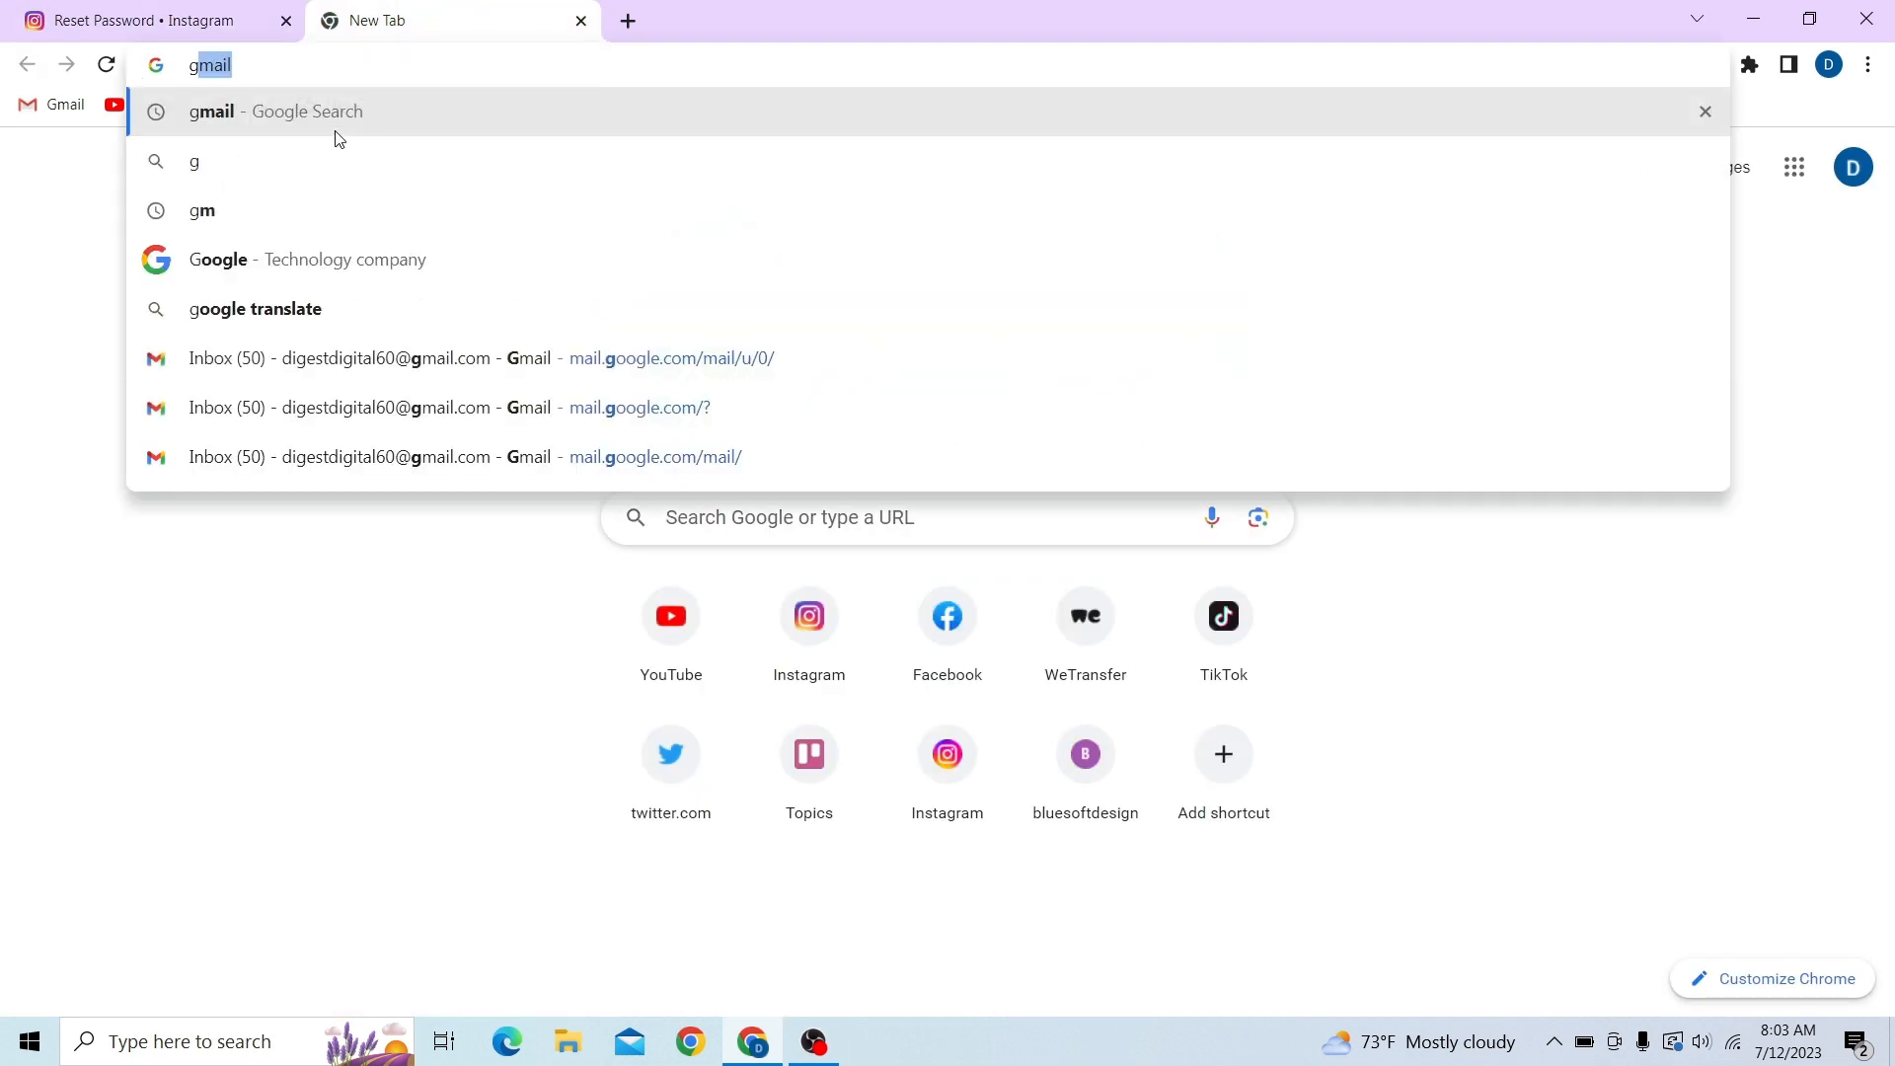
pyautogui.press('Enter')
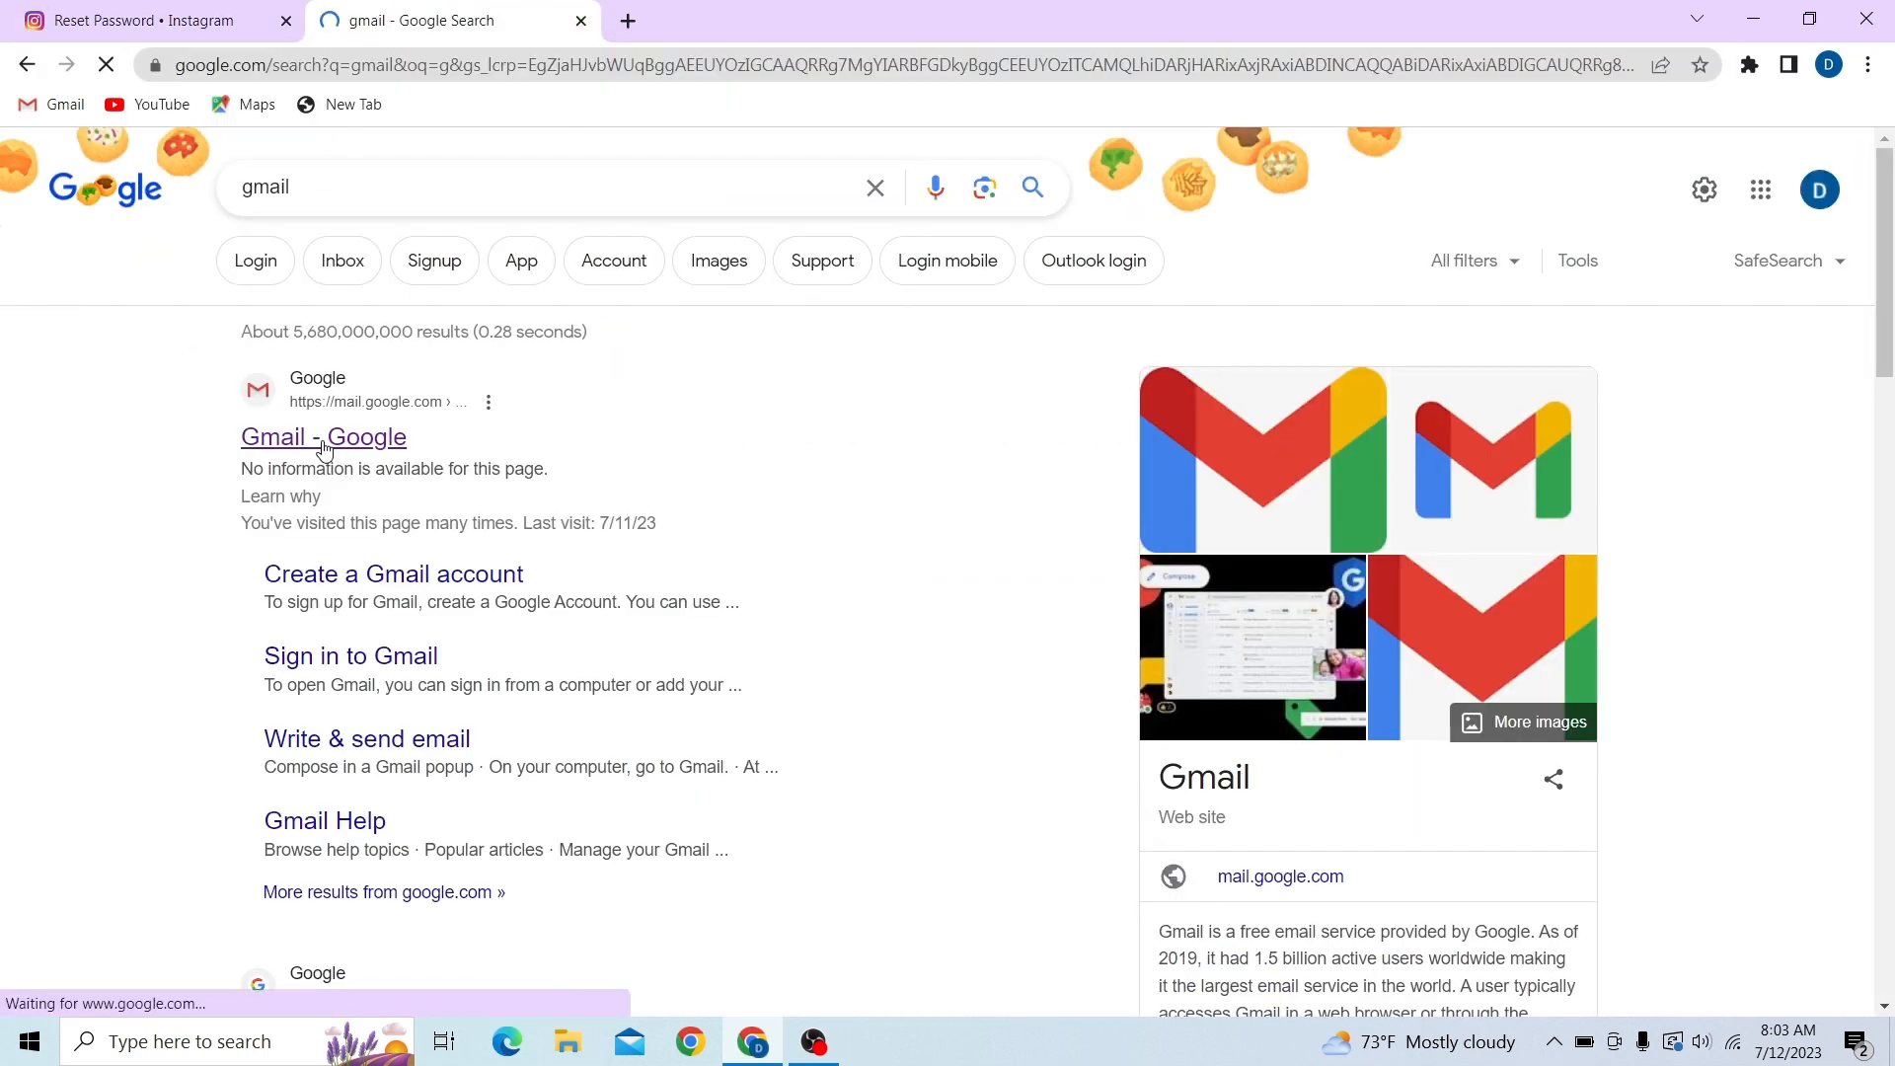
pyautogui.click(322, 436)
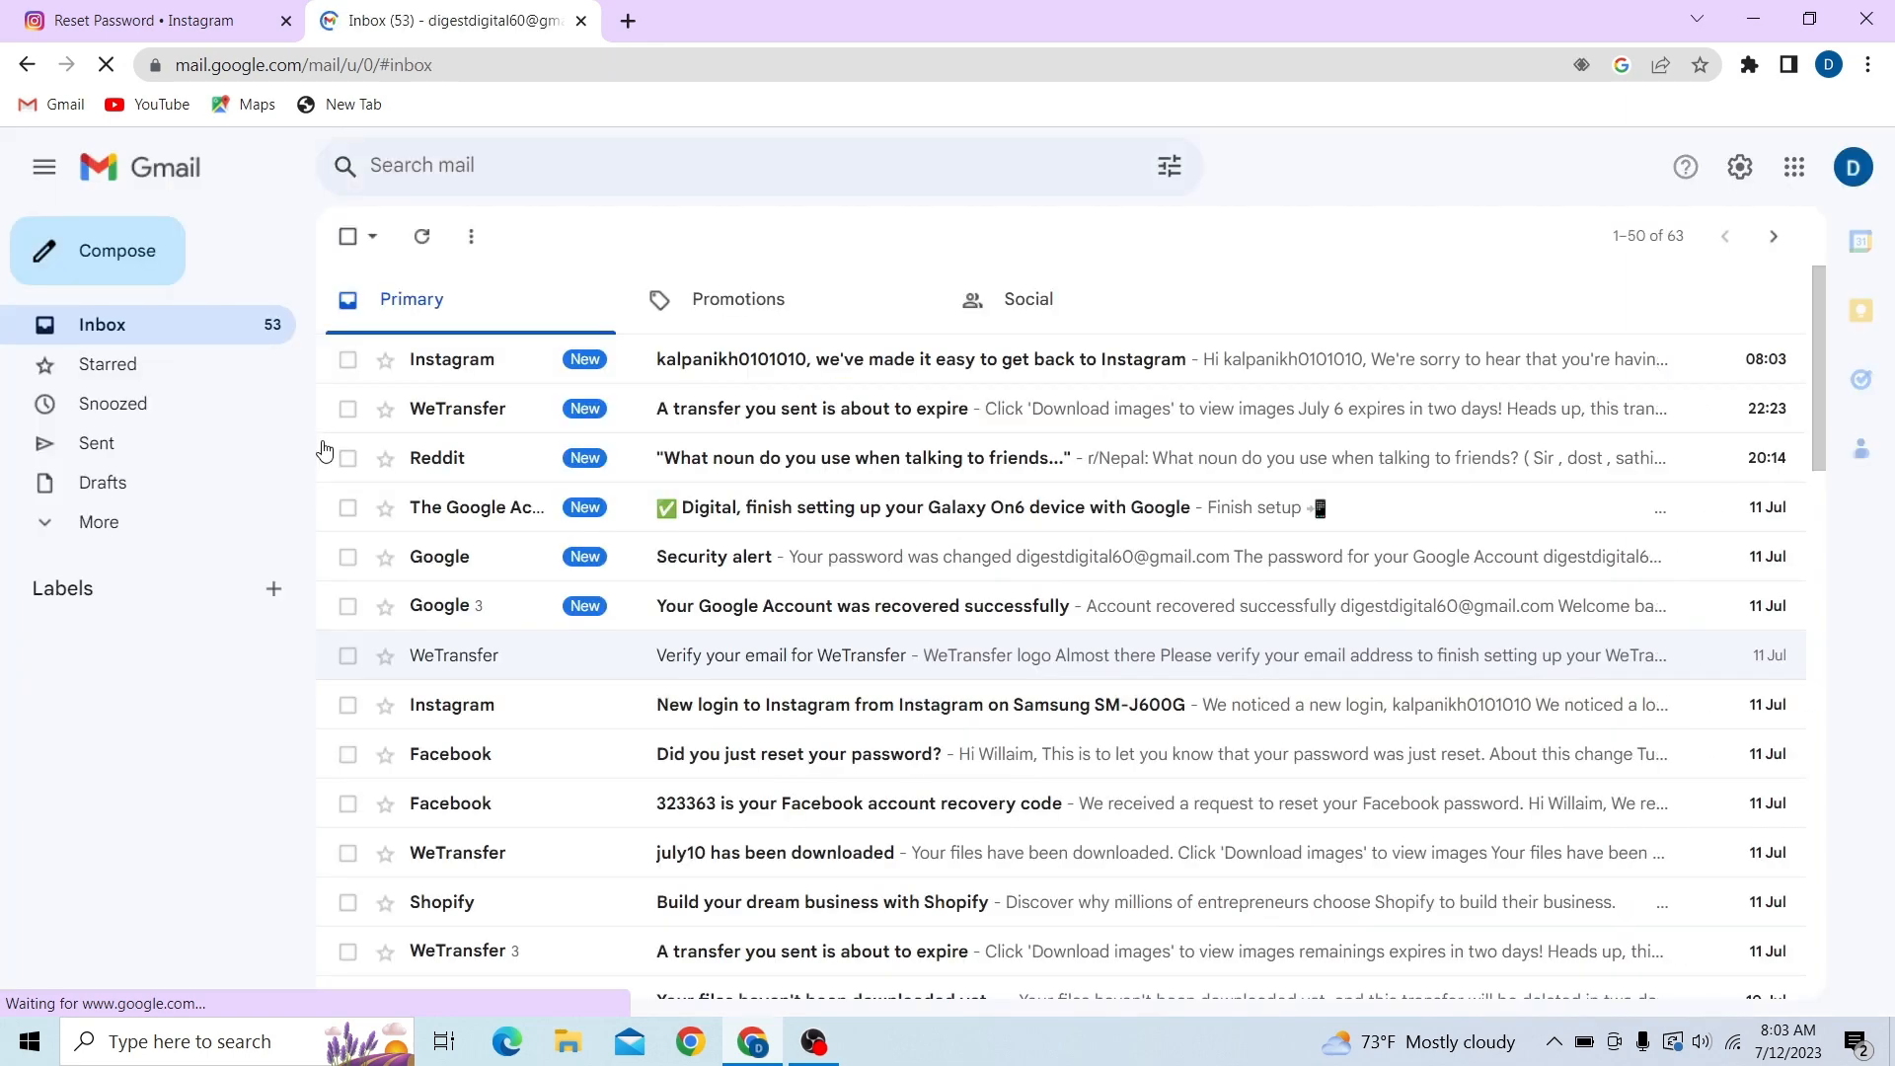
pyautogui.click(926, 359)
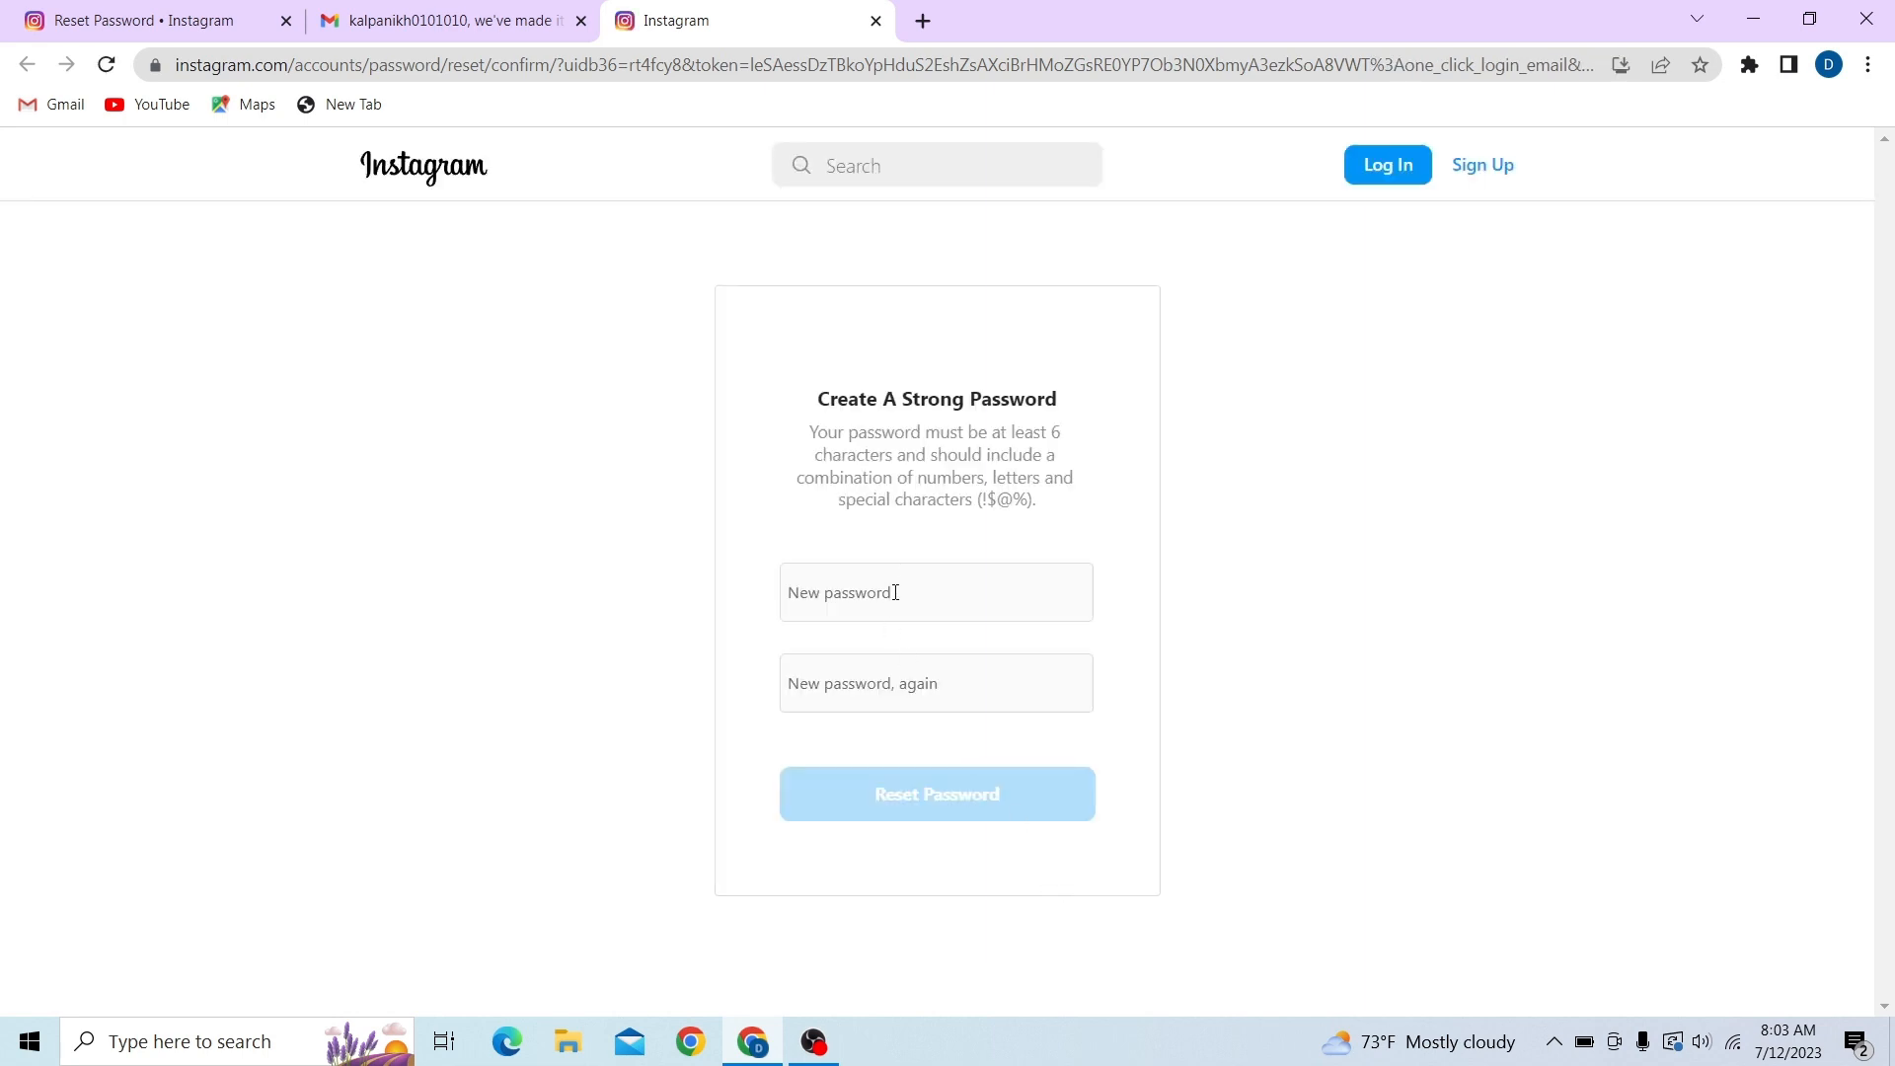
# Type a new password into the first field of the Create A Strong Password form.
pyautogui.click(934, 592)
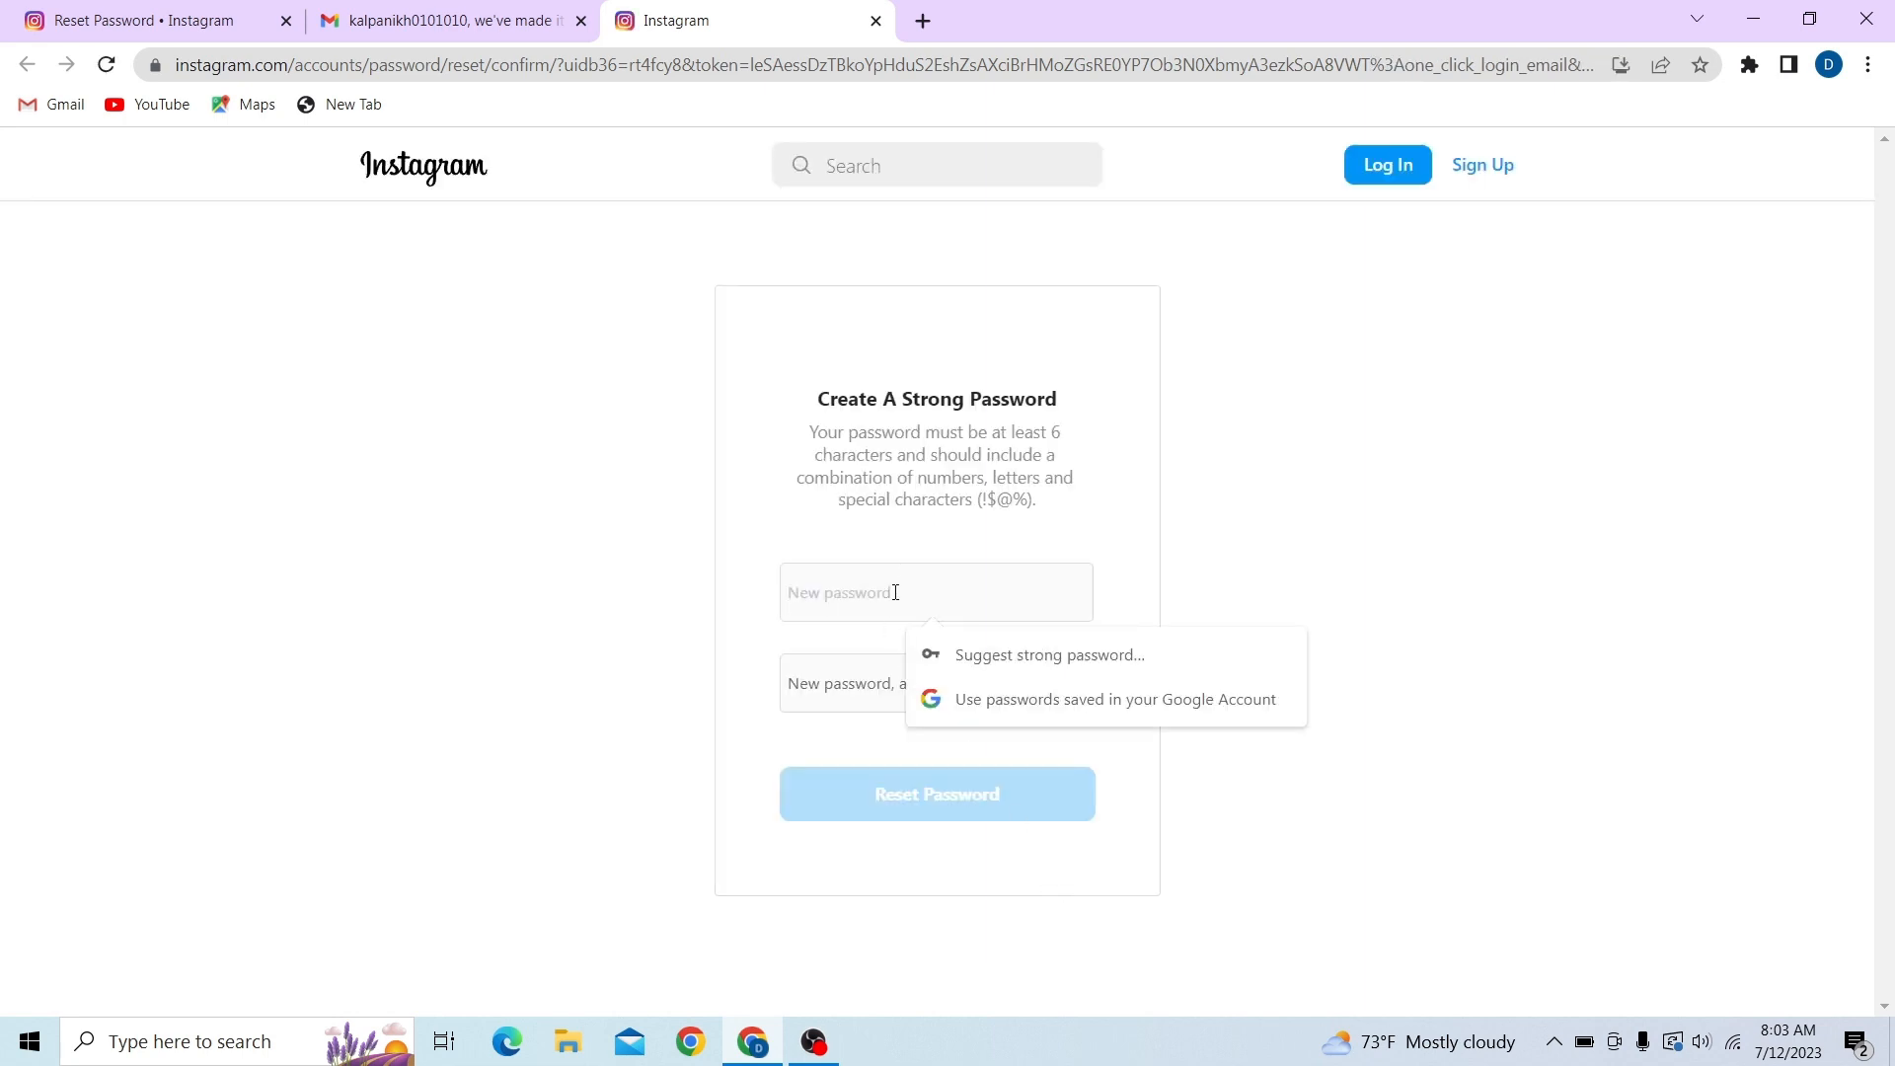
pyautogui.write('••')
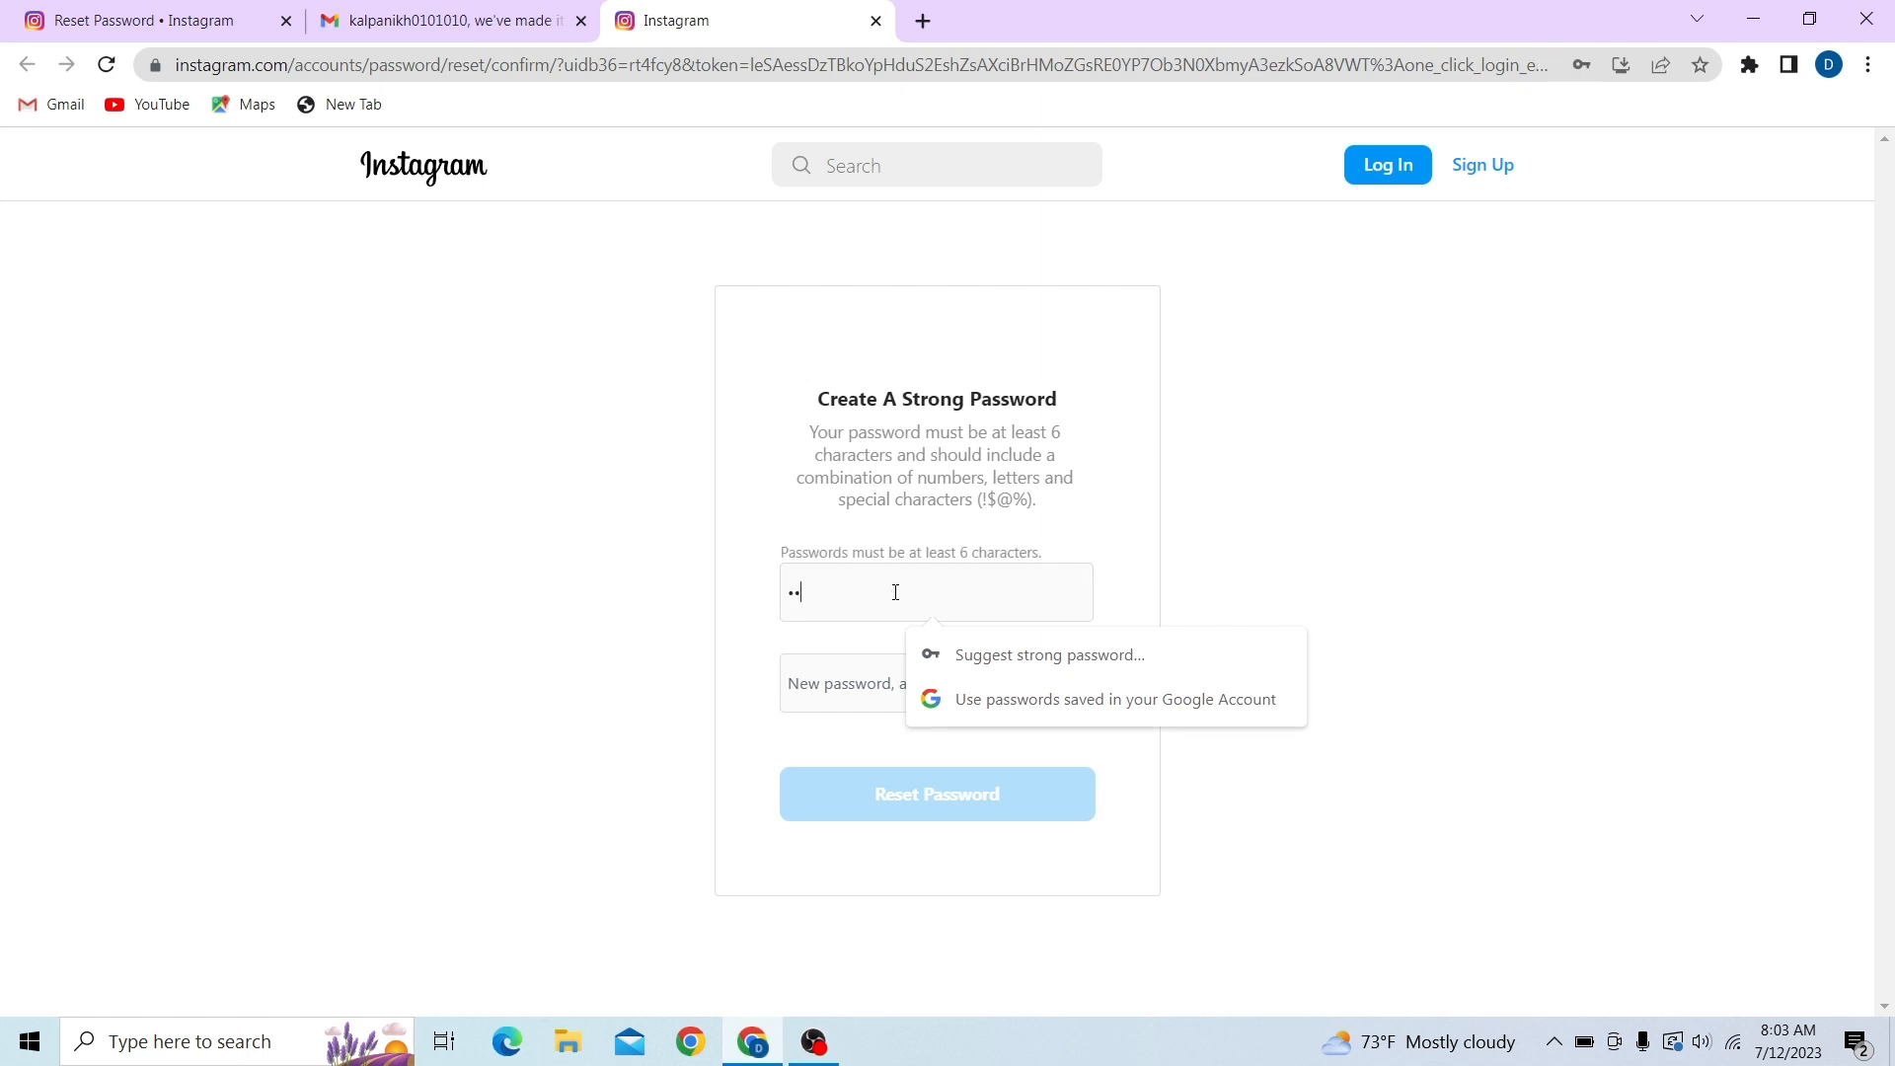
pyautogui.write('password')
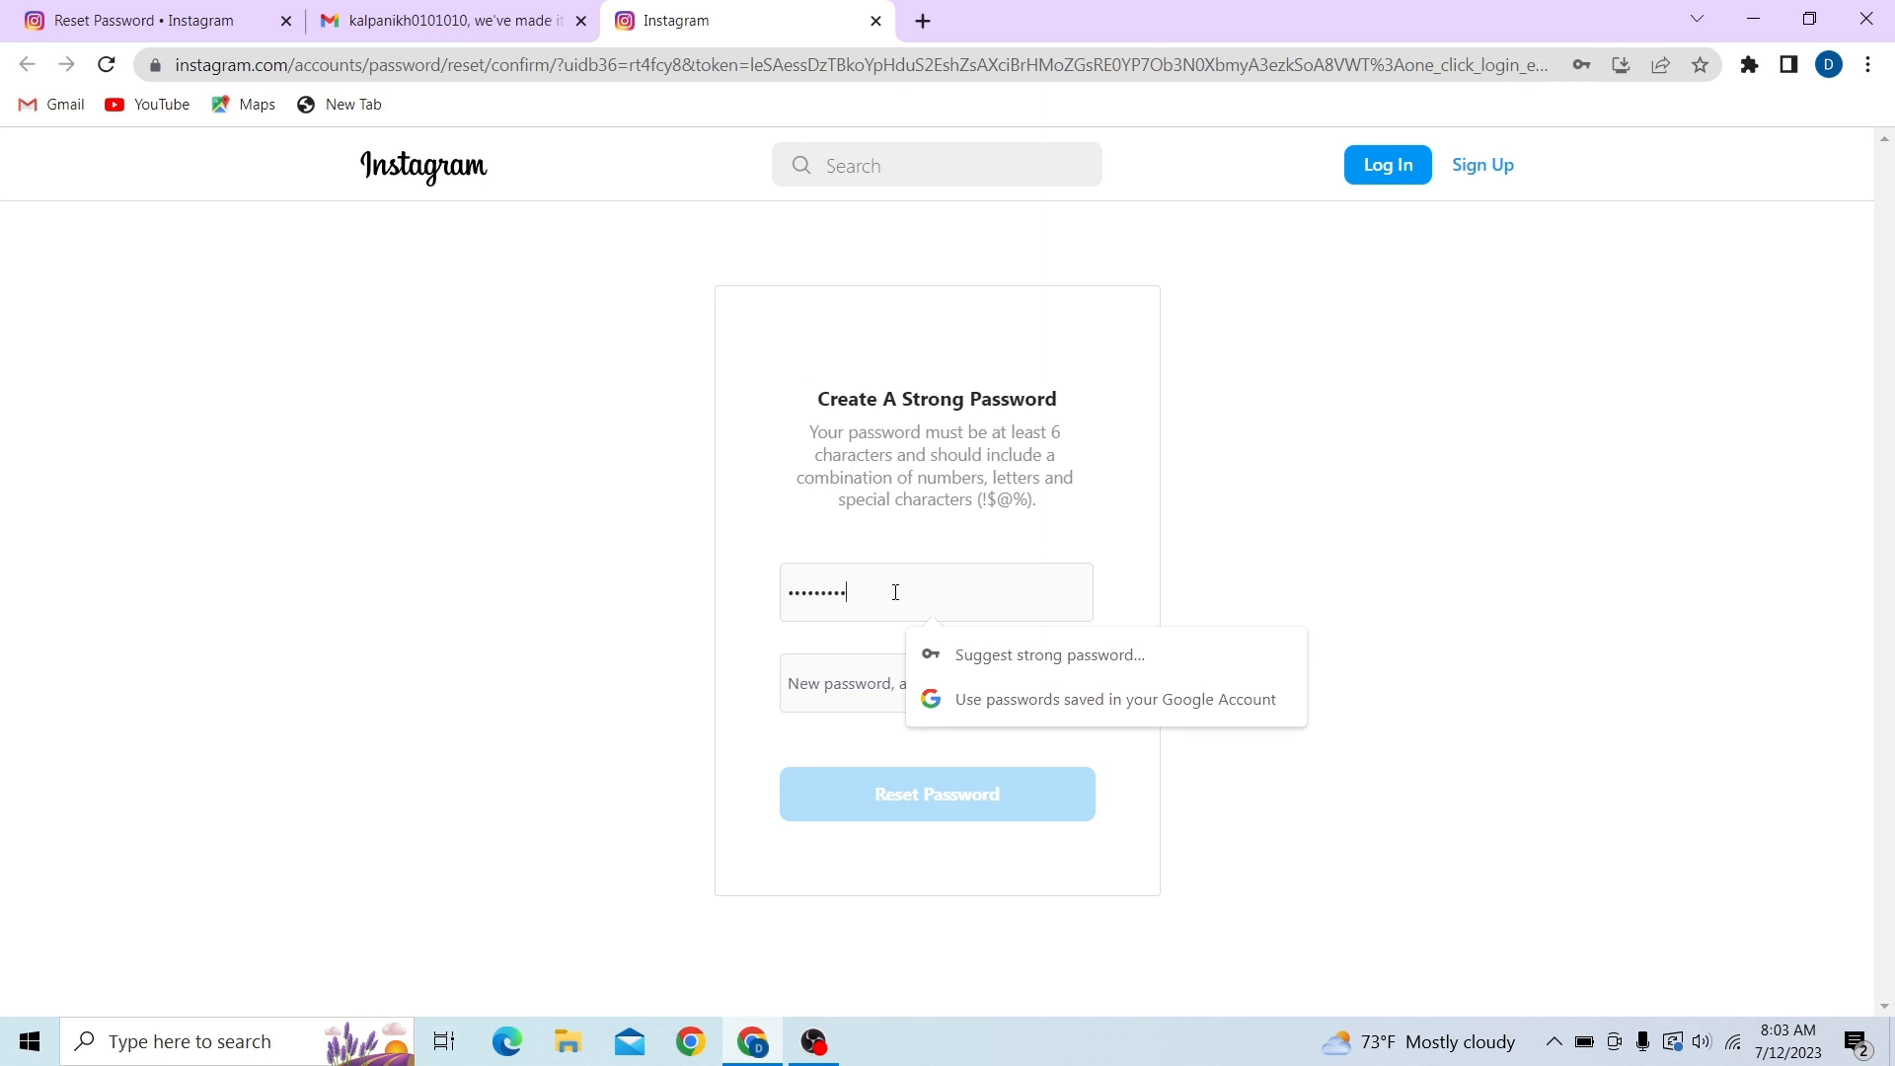